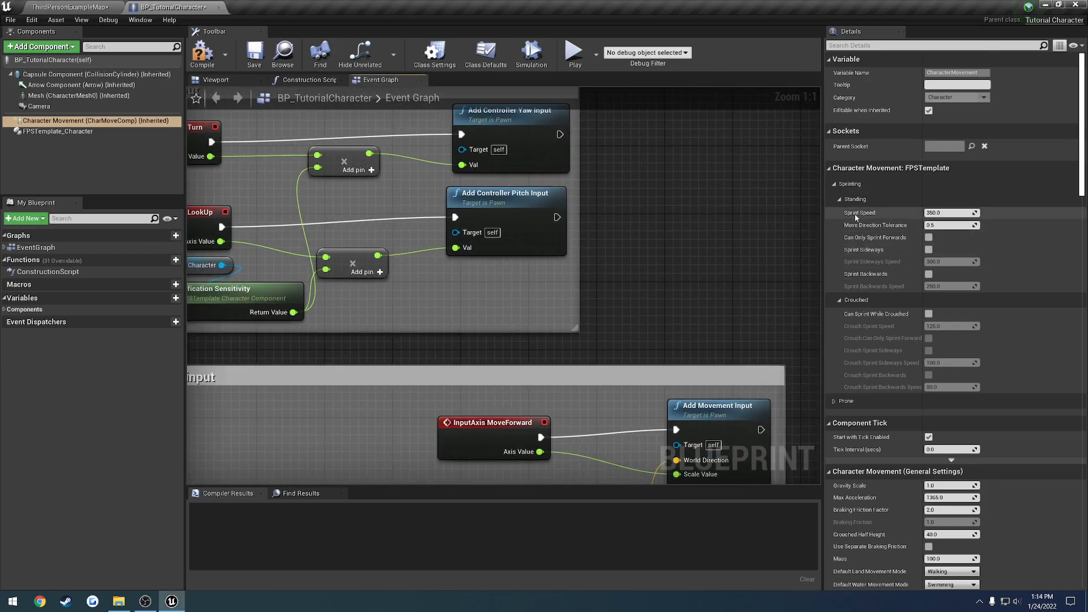
- Change the M key event node's Input Key to Left Shift in Details
scroll(down, 3)
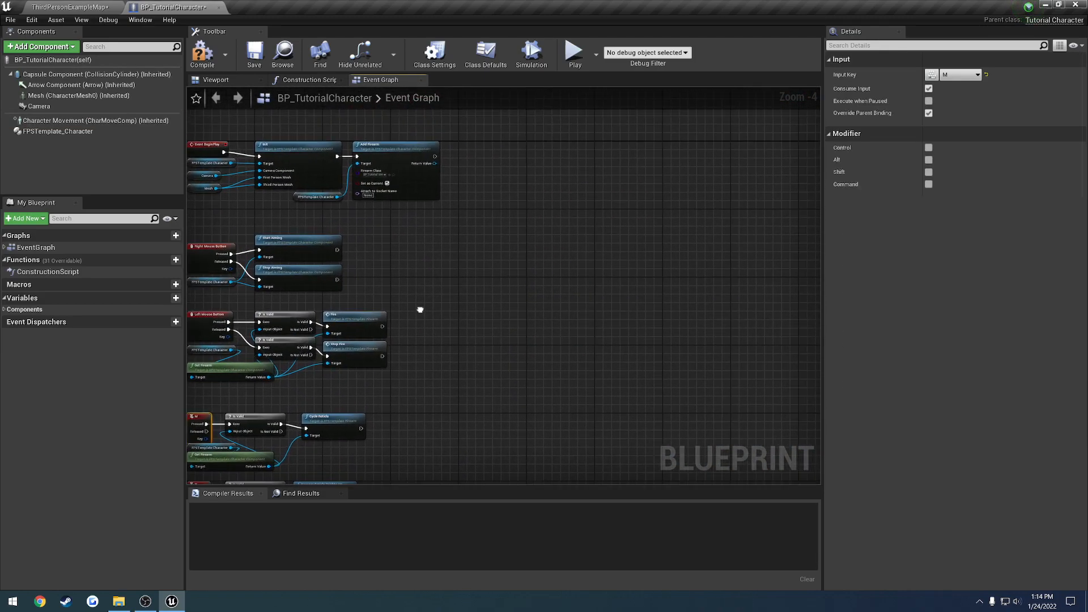
scroll(up, 3)
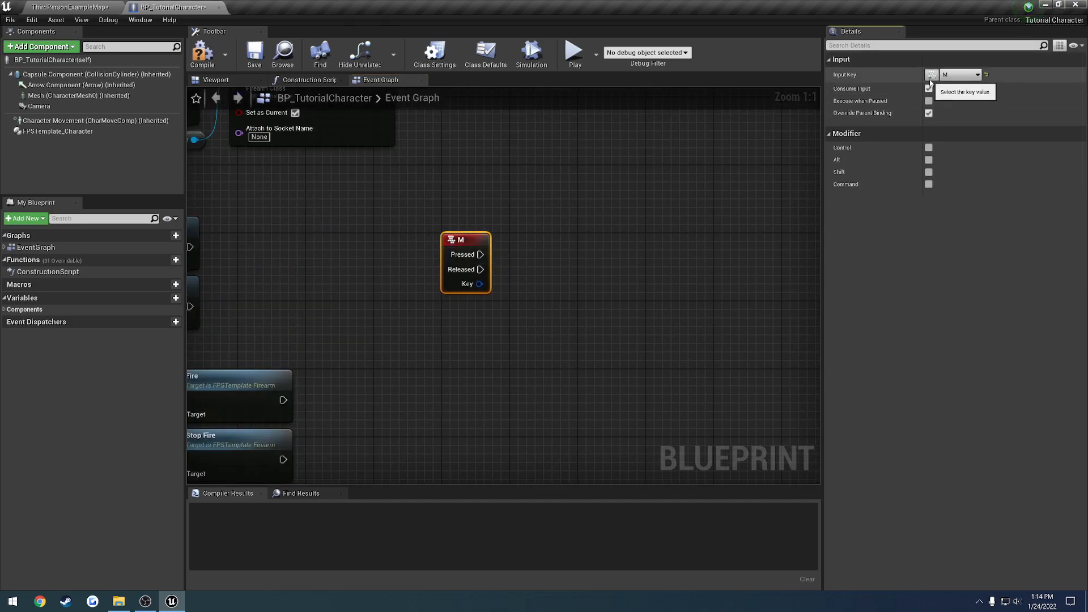
click(960, 75)
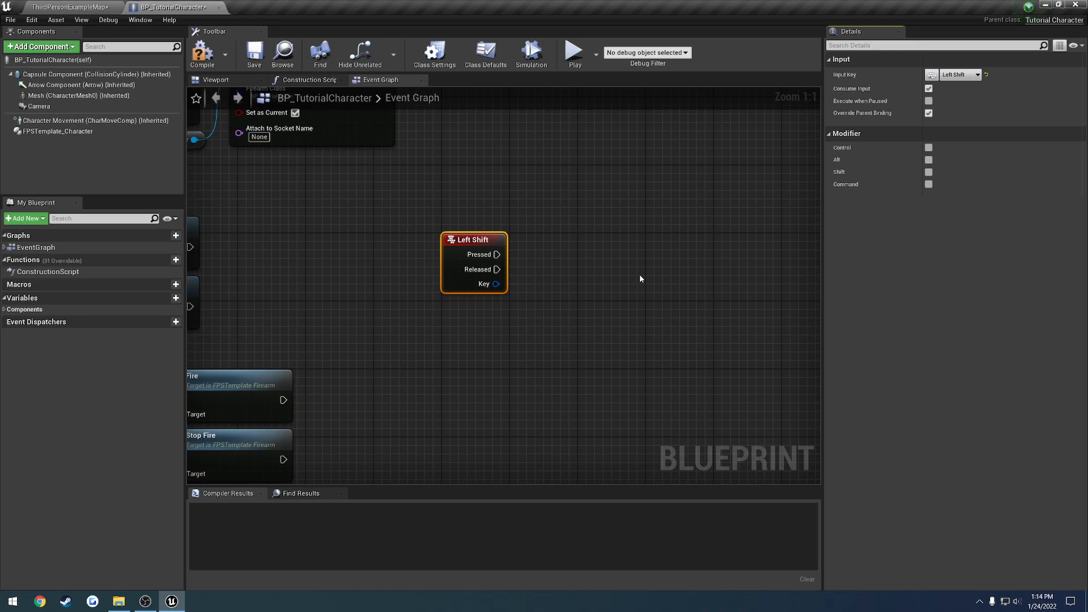
mouse_move(94, 121)
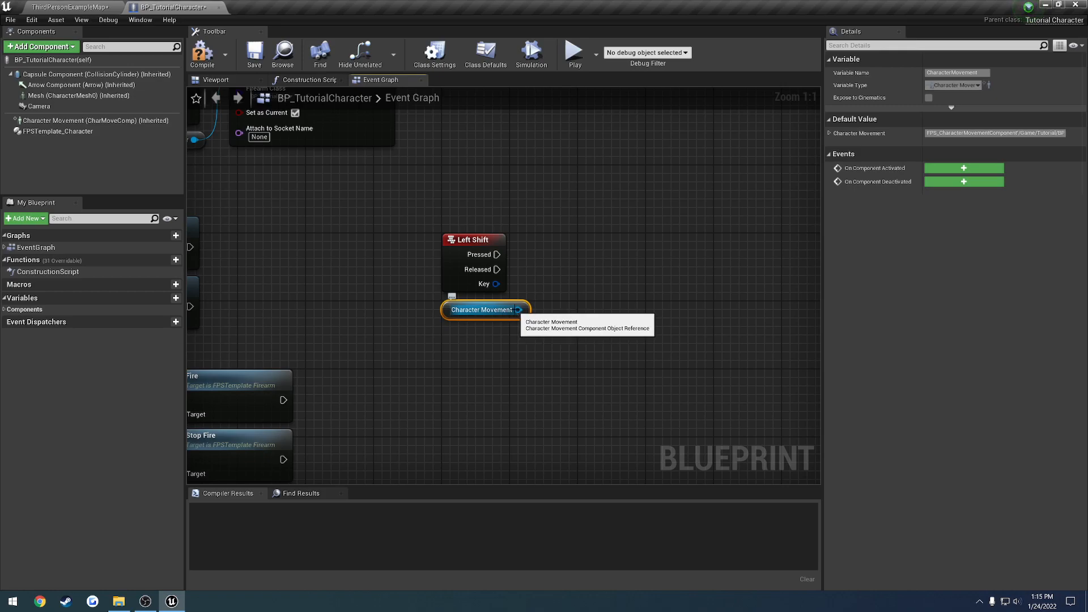
- From Character Movement add Cast To FPS_CharacterMovementComponent and Set Sprinting nodes wired to the Left Shift Pressed and Released pins
drag(520, 309, 593, 285)
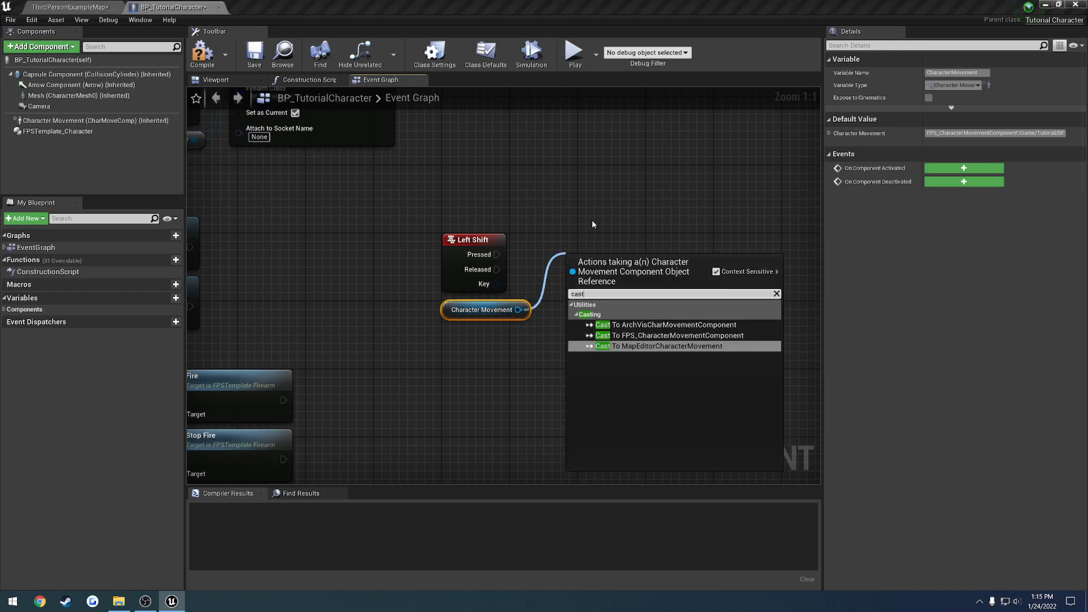
mouse_move(659, 337)
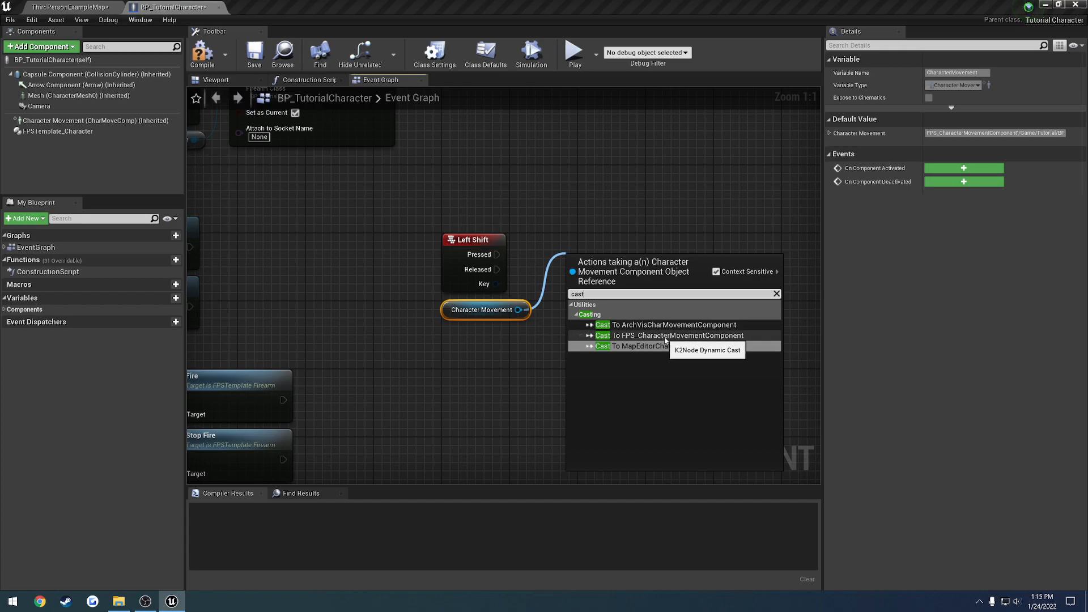
click(672, 336)
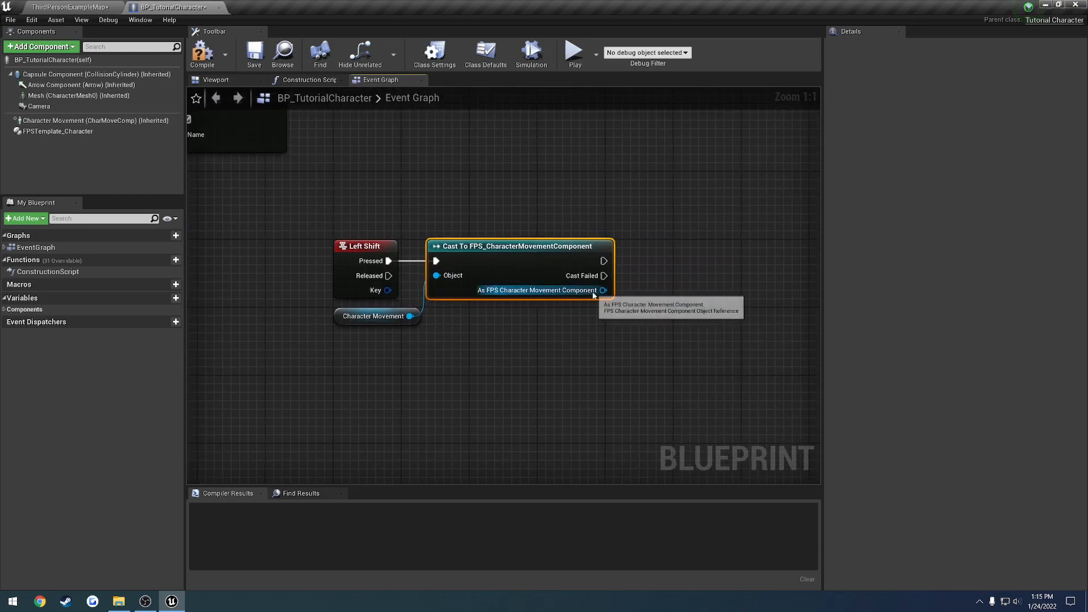
drag(602, 290, 643, 284)
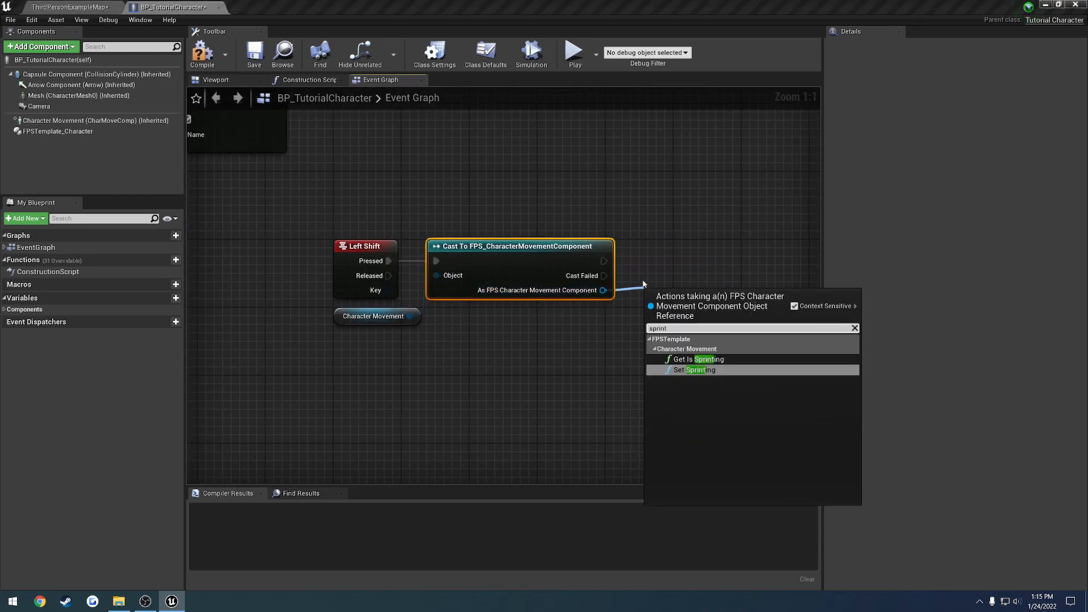
click(694, 370)
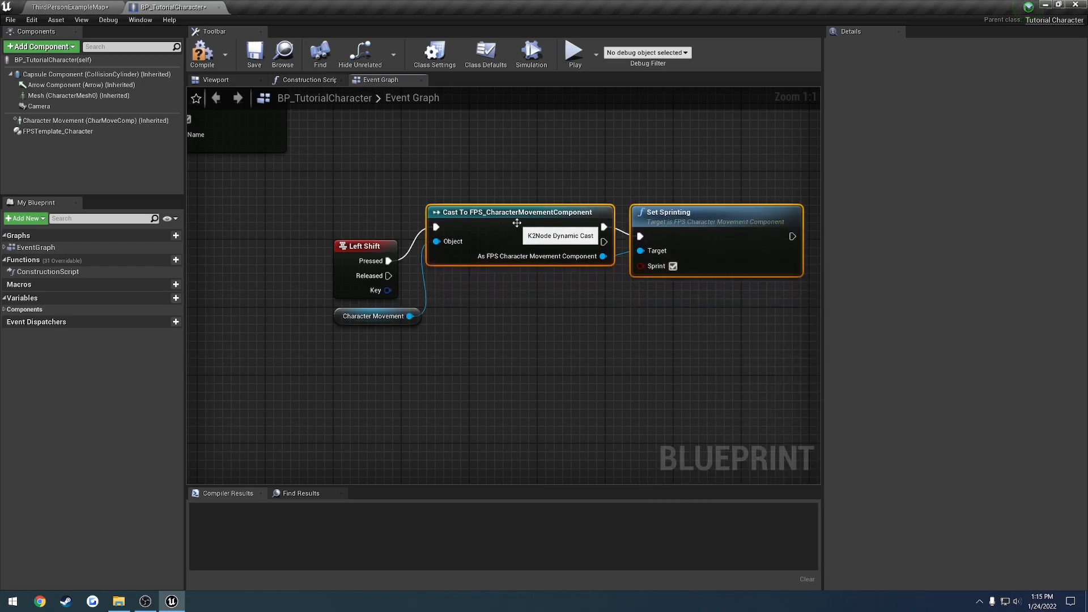
drag(517, 222, 501, 290)
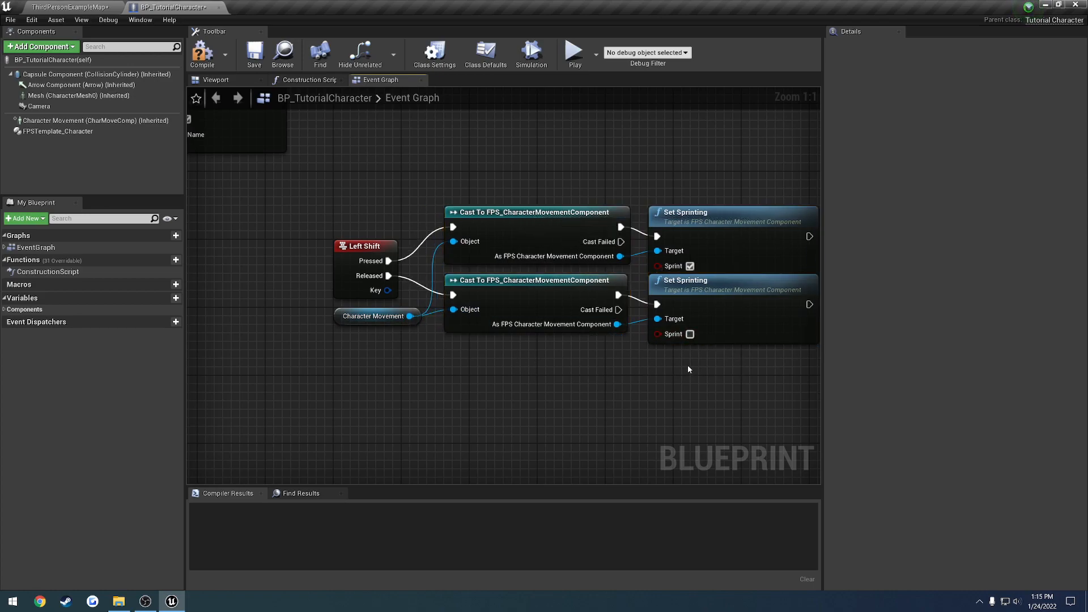
- Compile the blueprint and inspect Character Movement and FPSTemplate_Character details, sprint speed 350
click(202, 55)
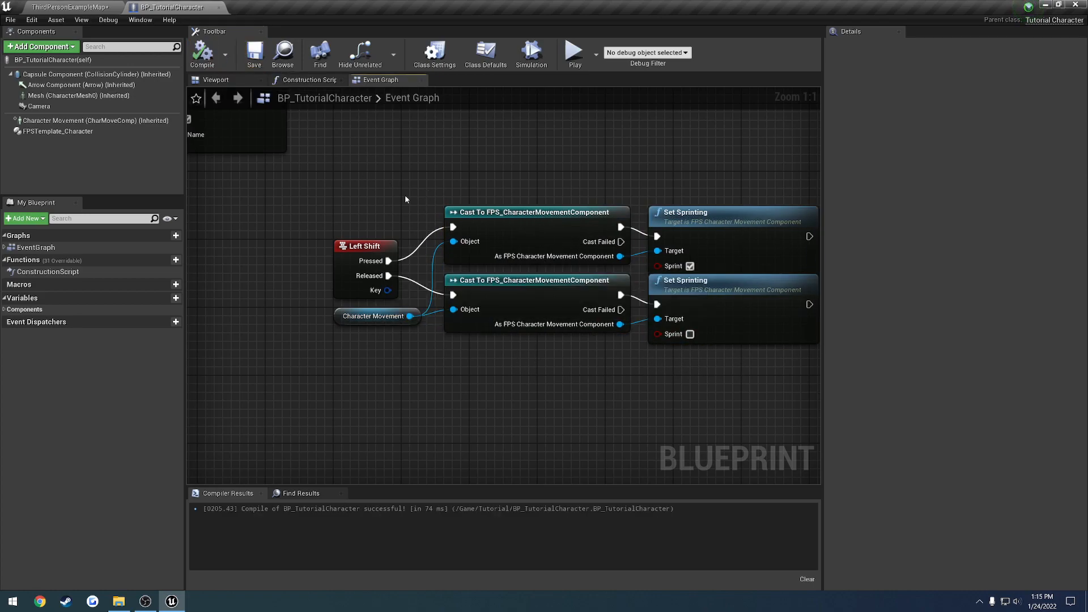
mouse_move(375, 193)
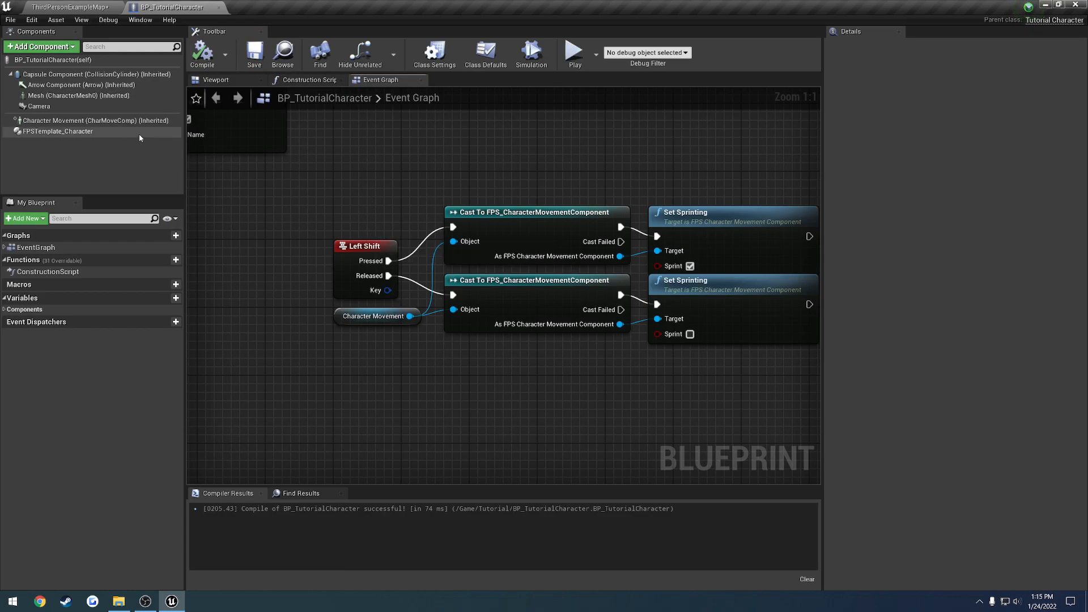
click(88, 120)
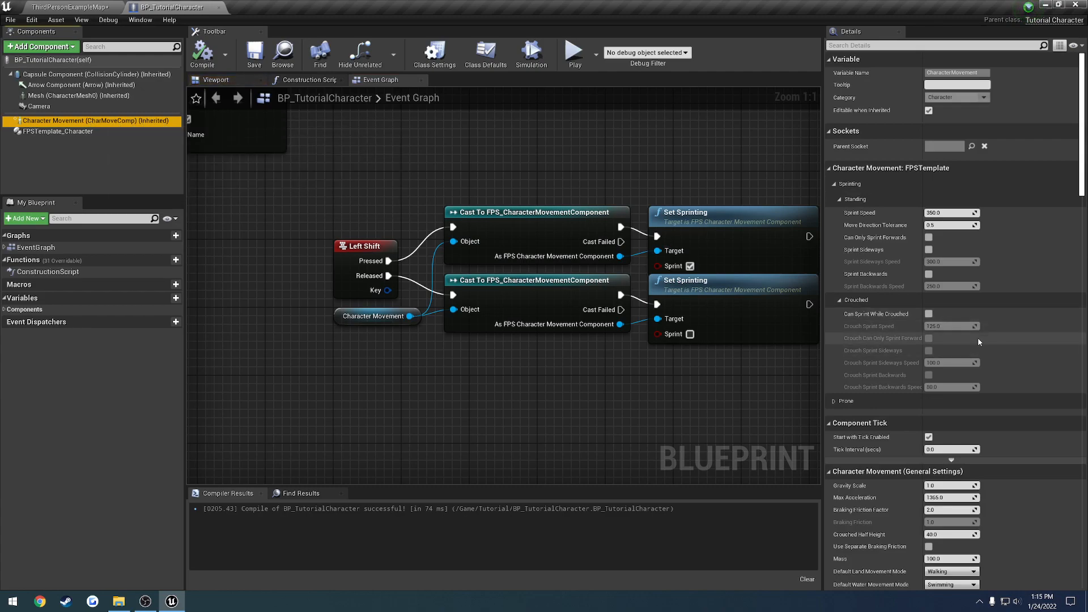
mouse_move(968, 340)
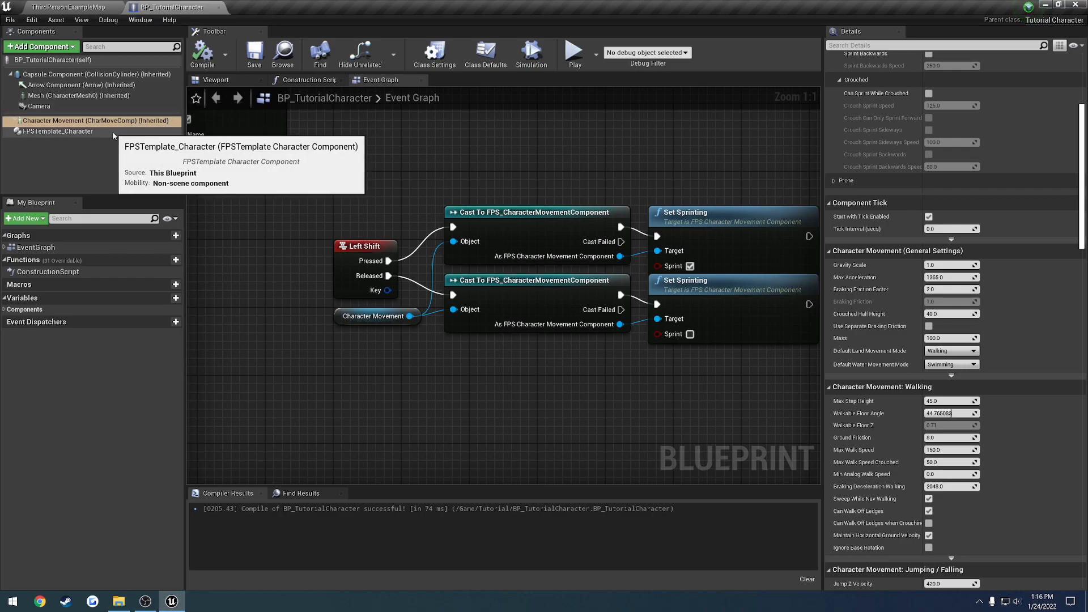
click(58, 131)
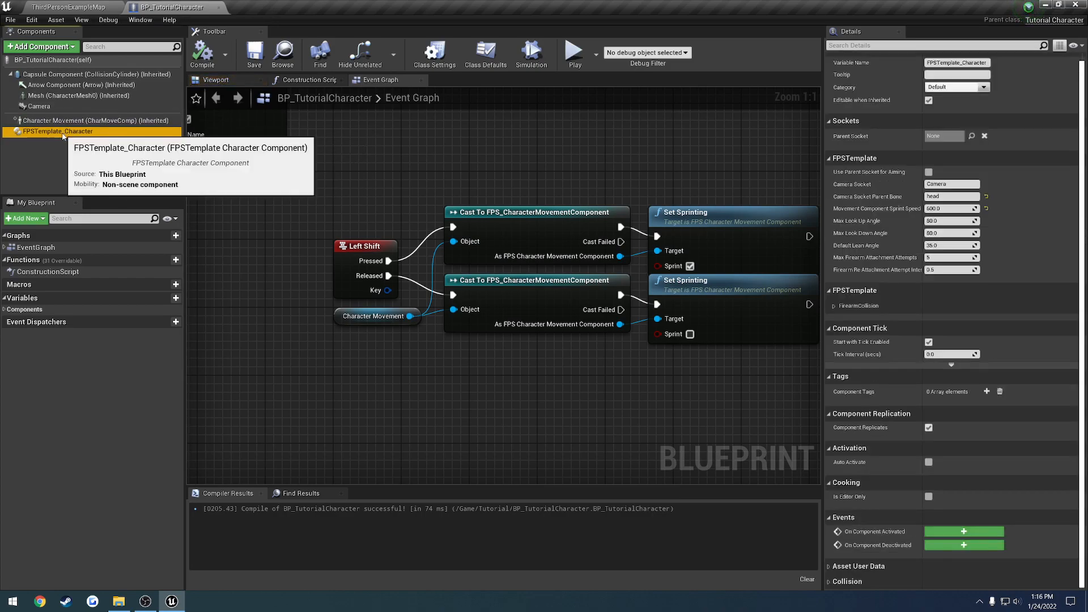
mouse_move(721, 199)
text(350)
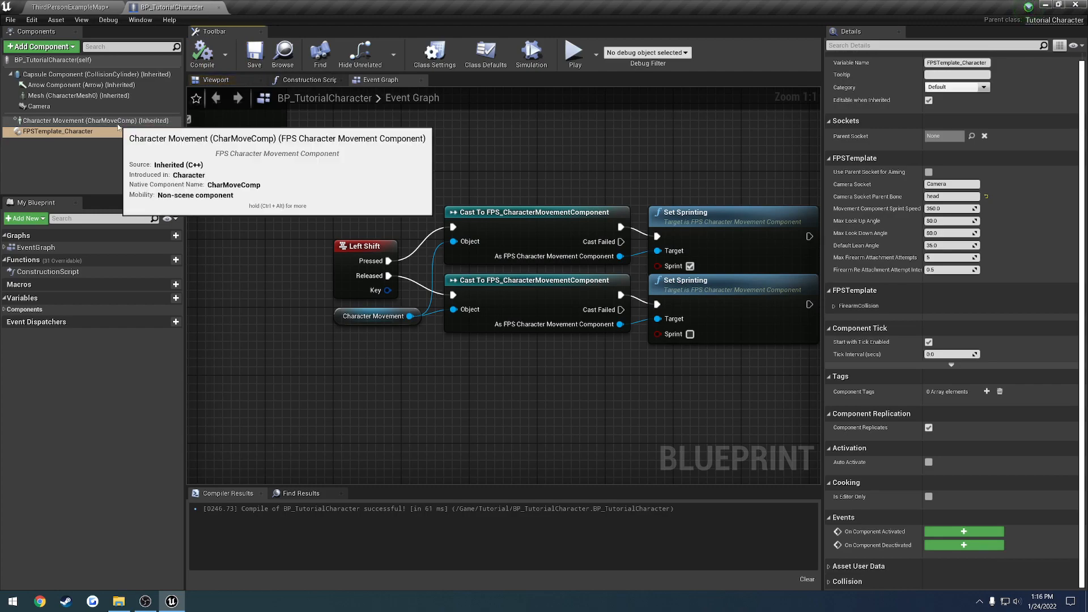
click(90, 121)
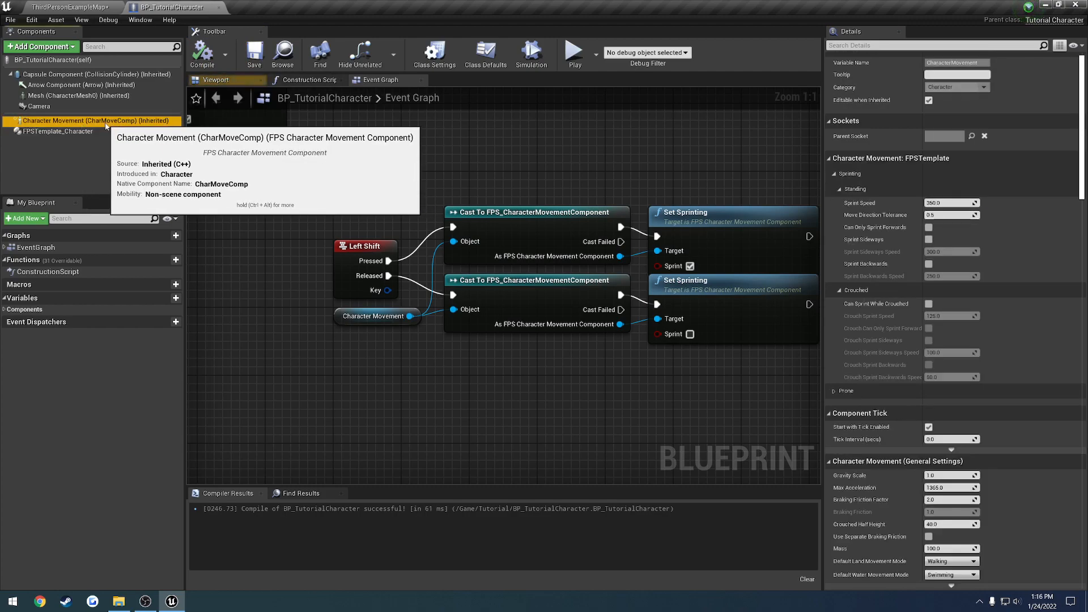
mouse_move(858, 202)
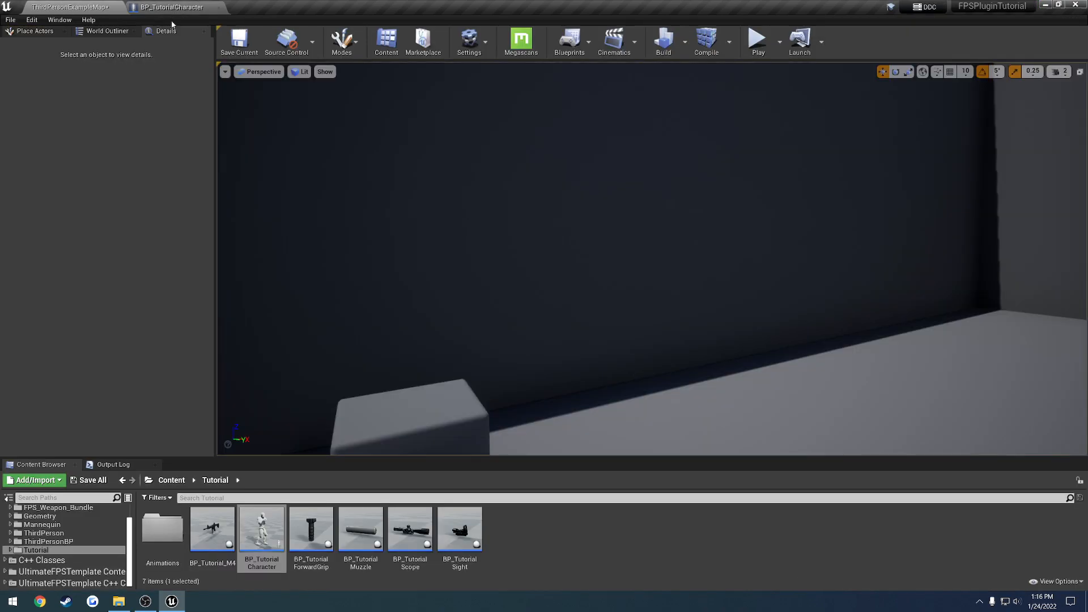
- Play the level to test sprinting, stop, and return to the BP_TutorialCharacter blueprint
click(756, 42)
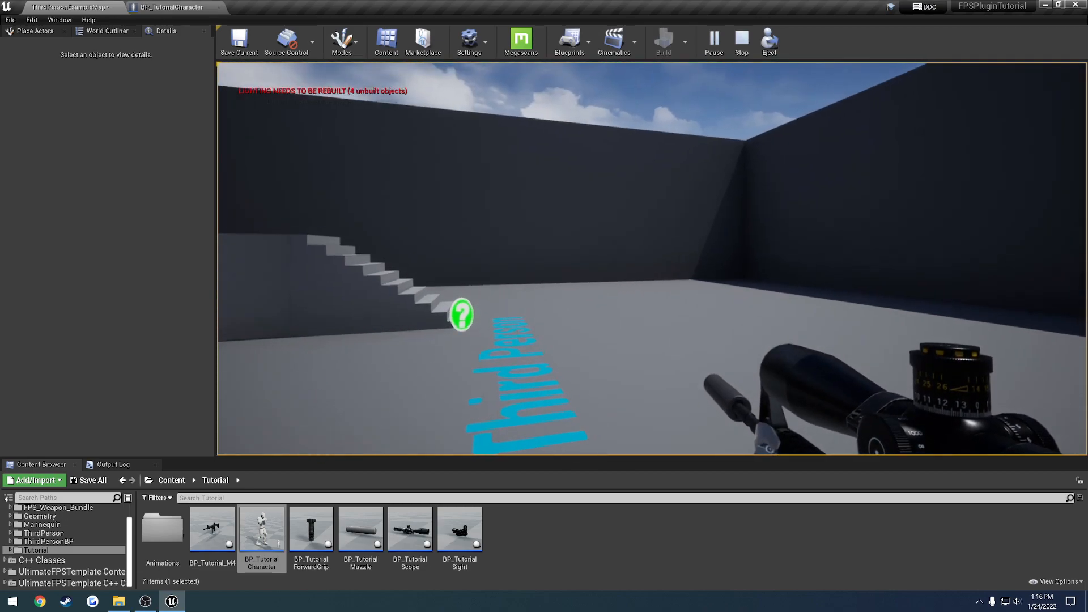
click(778, 42)
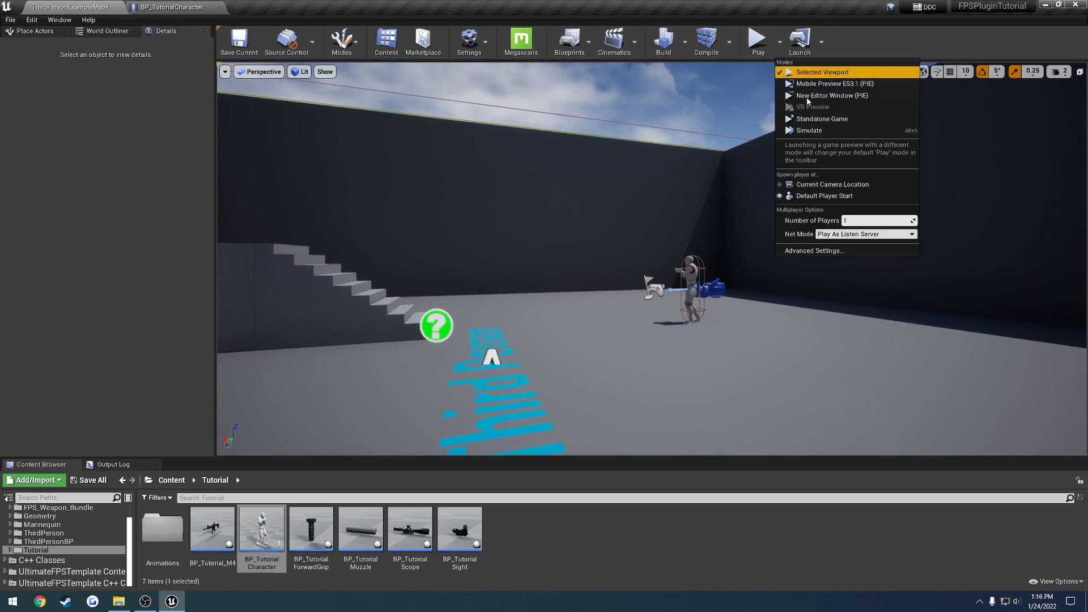
click(831, 96)
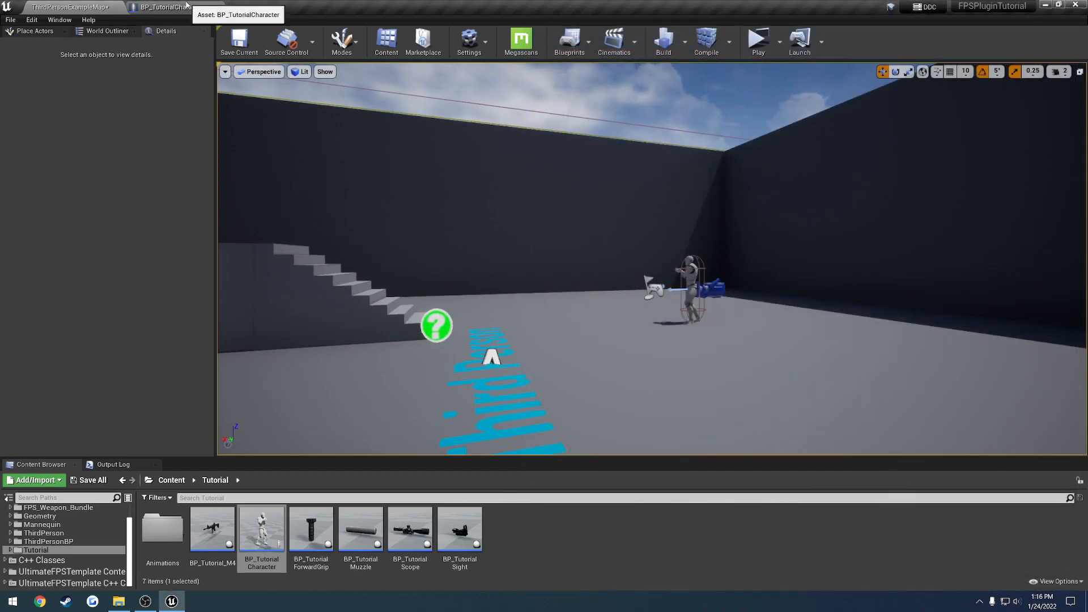
click(161, 6)
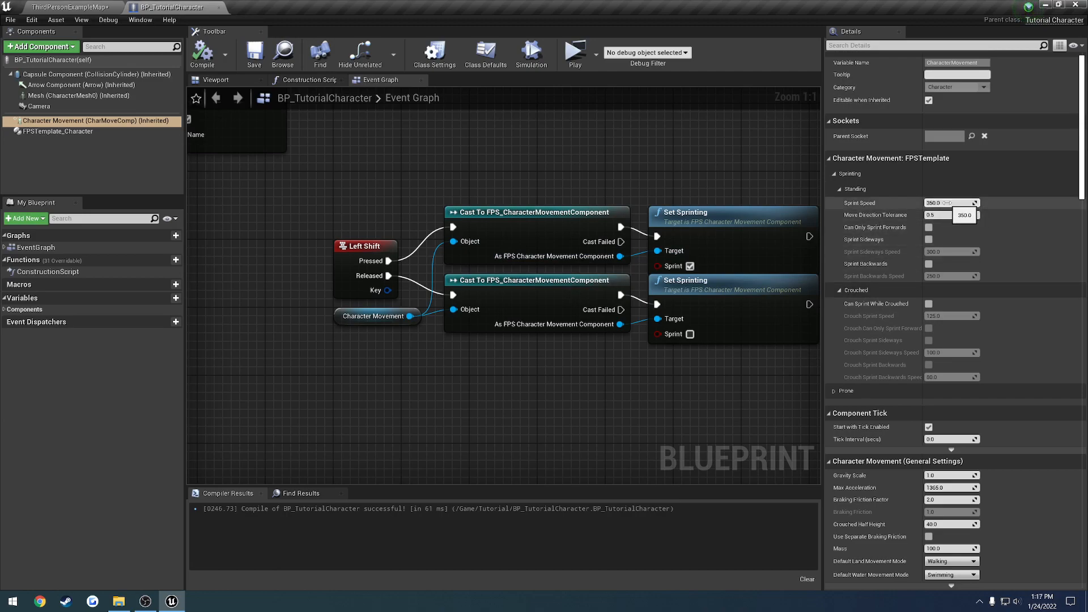
- Try Sprint Speed 600.0 then restore 350.0 in Character Movement details
text(600.0)
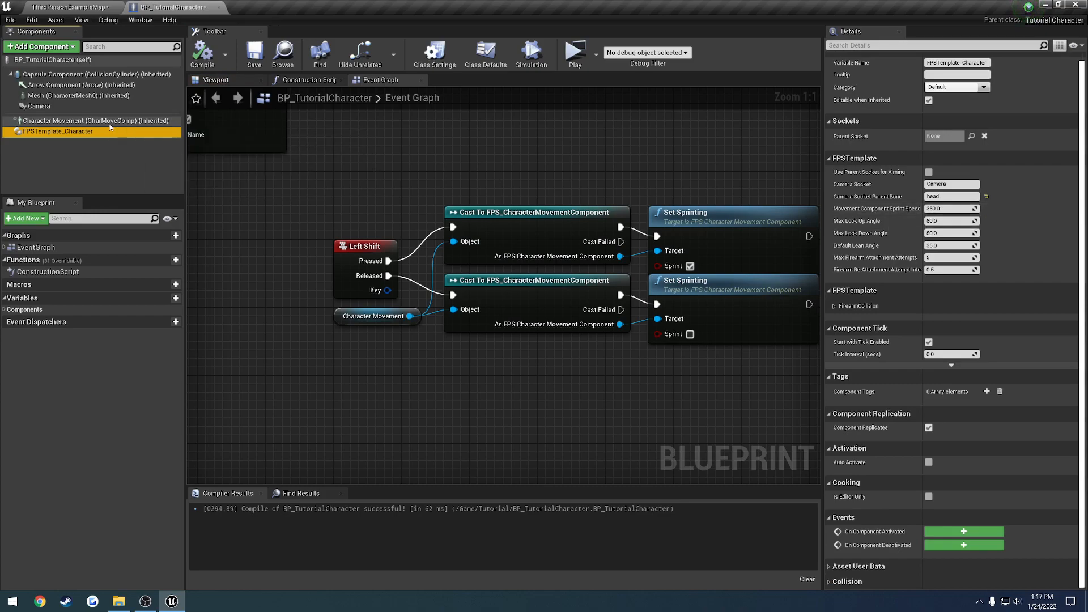
click(83, 120)
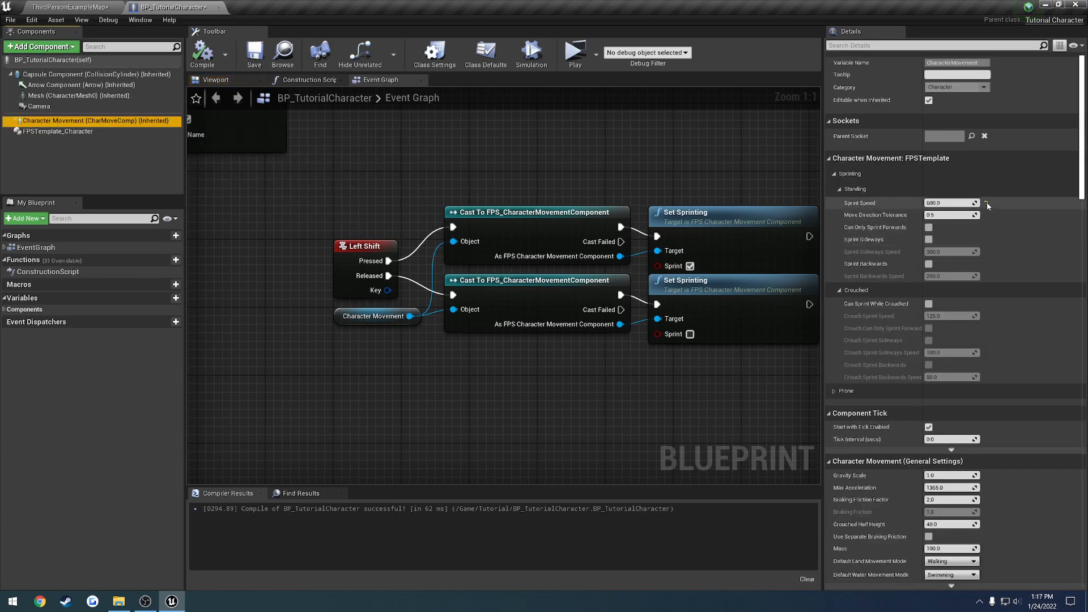
text(350.0)
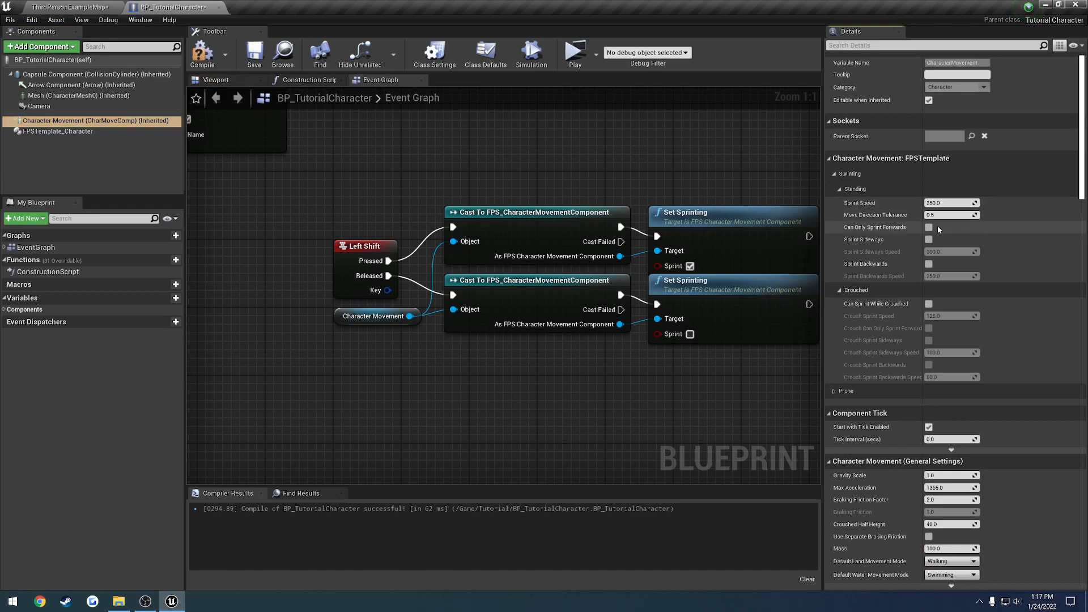
mouse_move(873, 214)
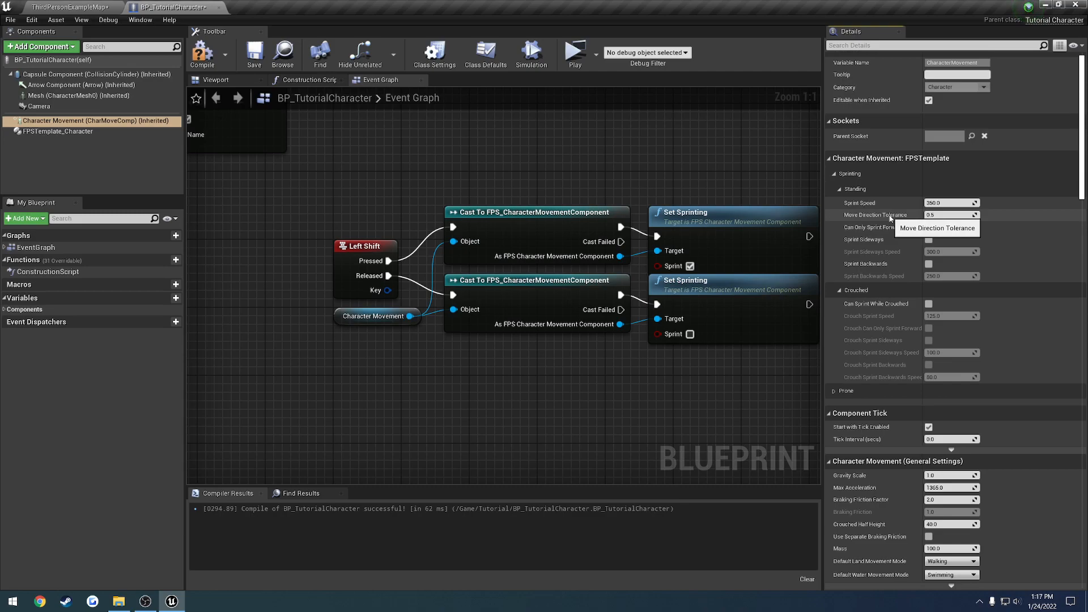
mouse_move(873, 226)
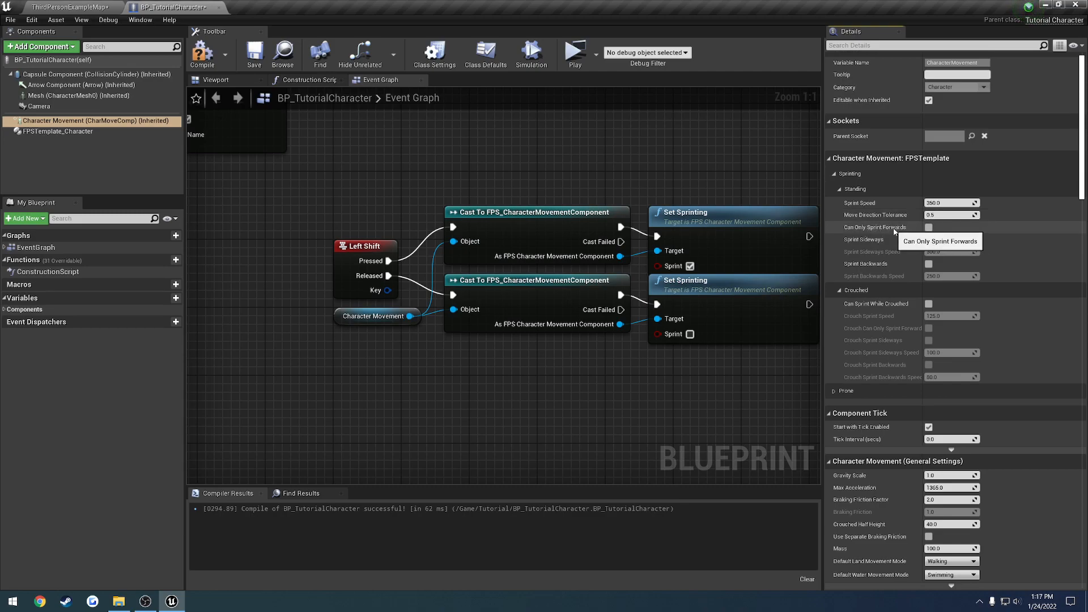
- Enable Can Only Sprint Forwards with Sprint Speed 600.0, recompile, and go to the level
click(928, 228)
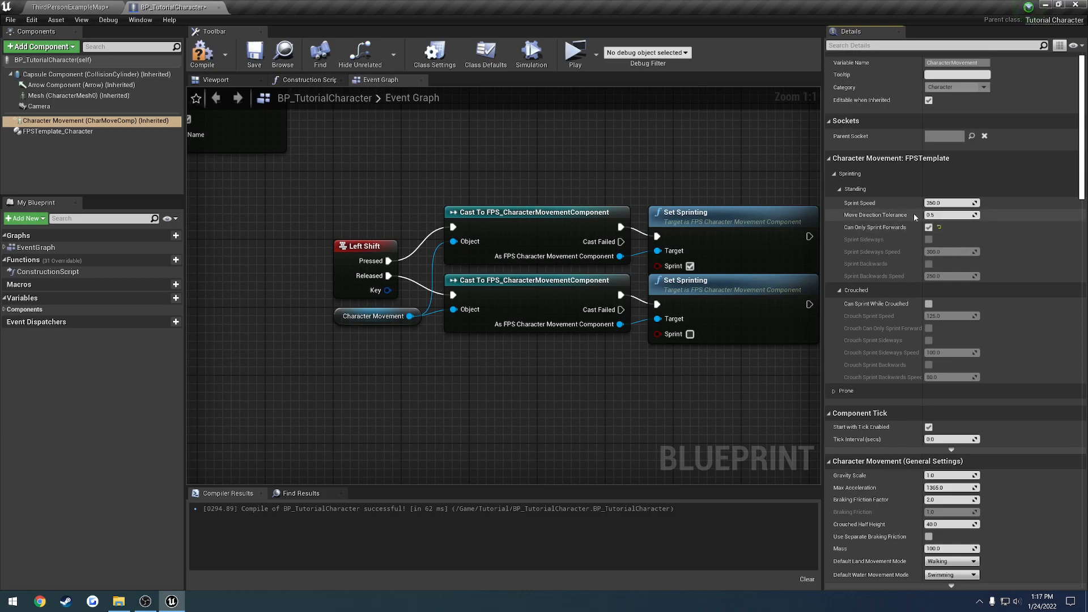
text(600.0)
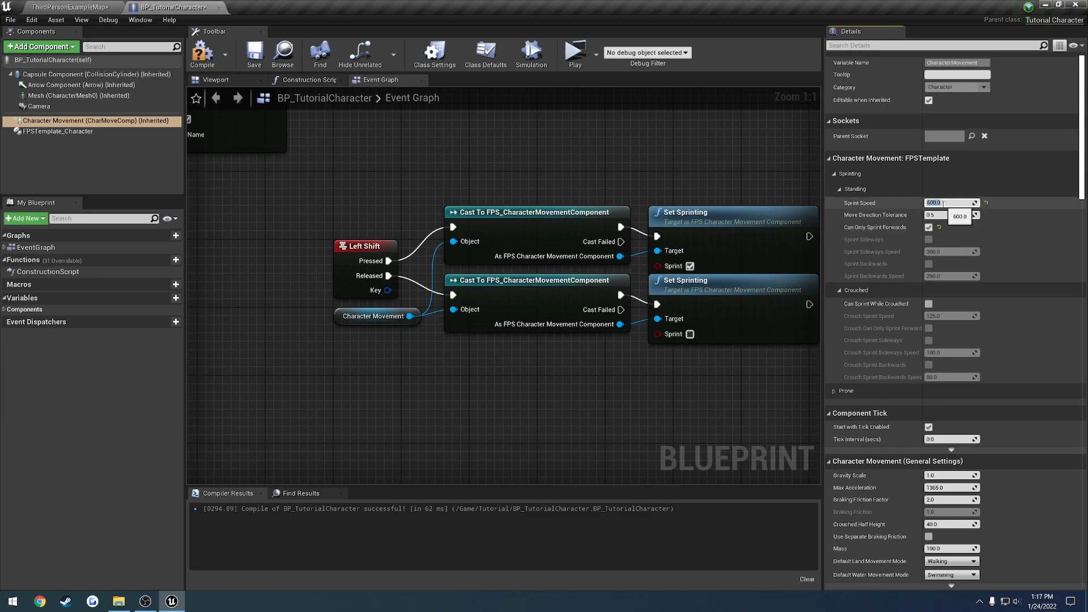
click(57, 132)
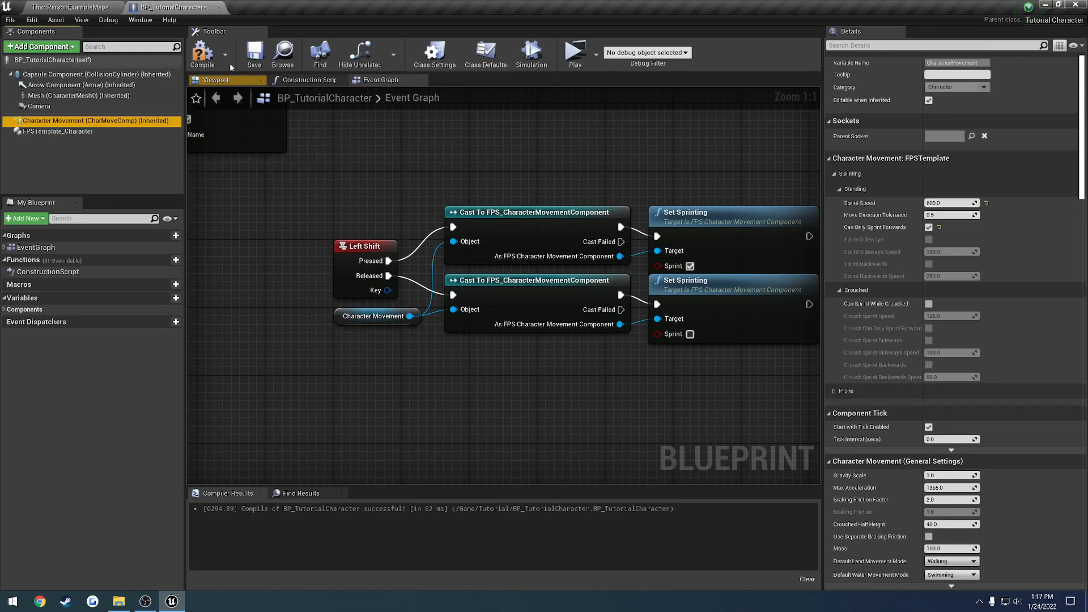
mouse_move(882, 227)
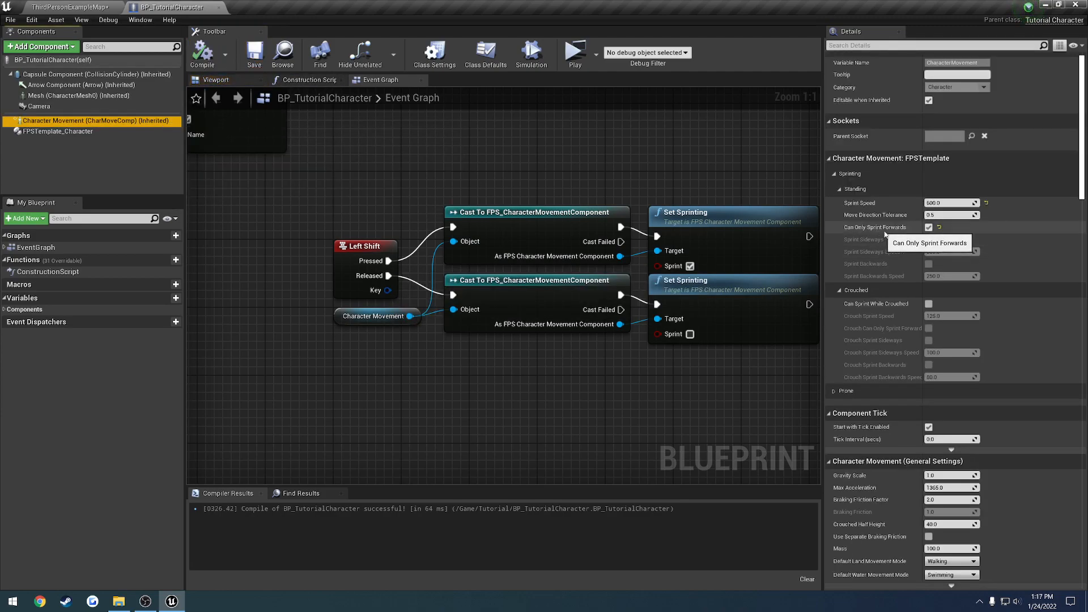
click(66, 6)
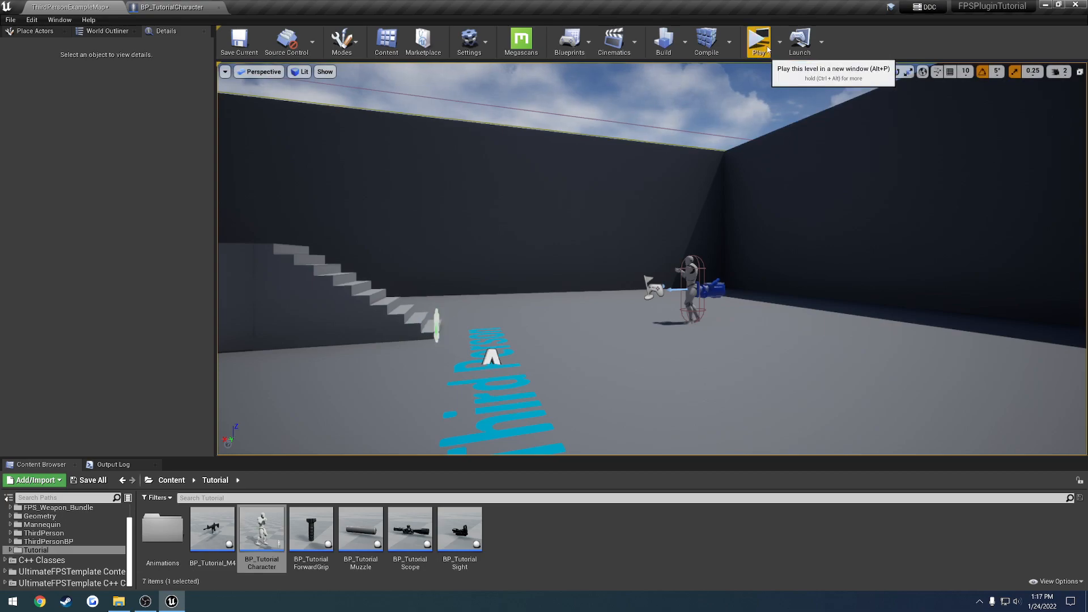
- Play the level in the Selected Viewport, then switch back to the BP_TutorialCharacter blueprint
click(779, 42)
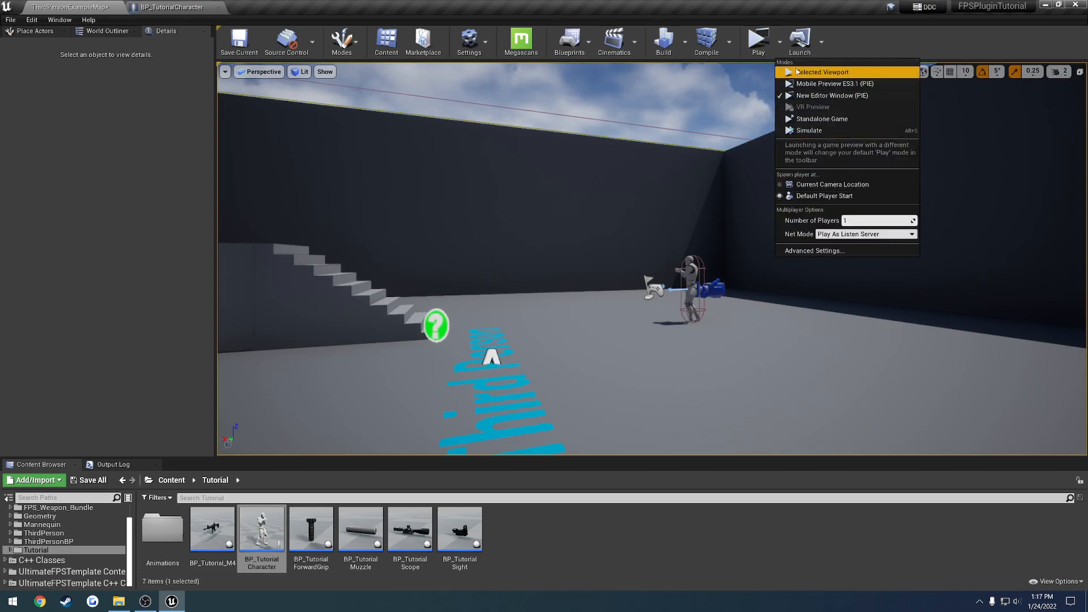
click(820, 72)
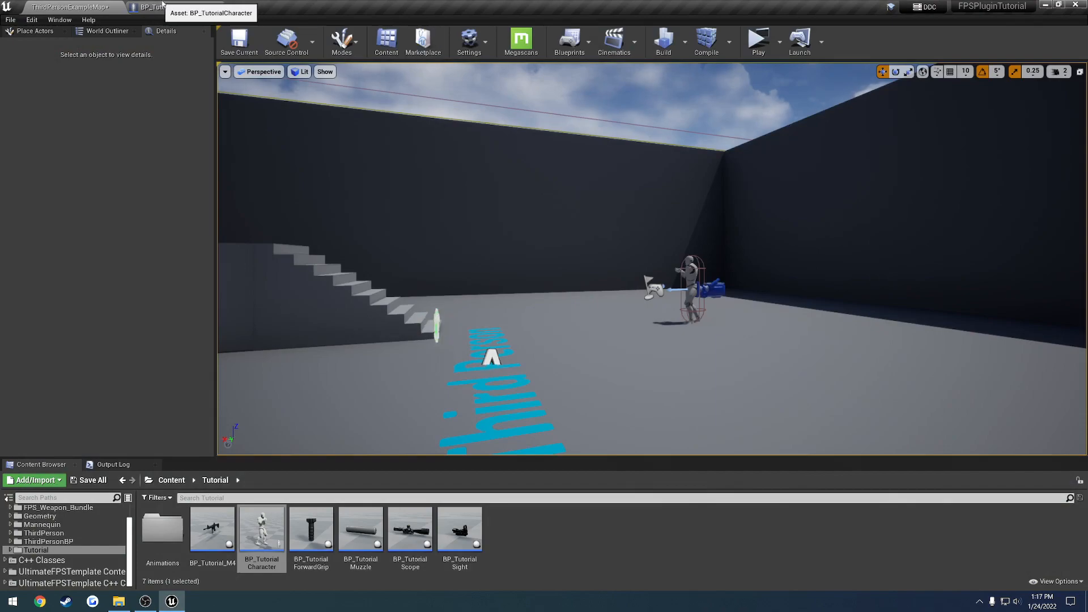
click(147, 7)
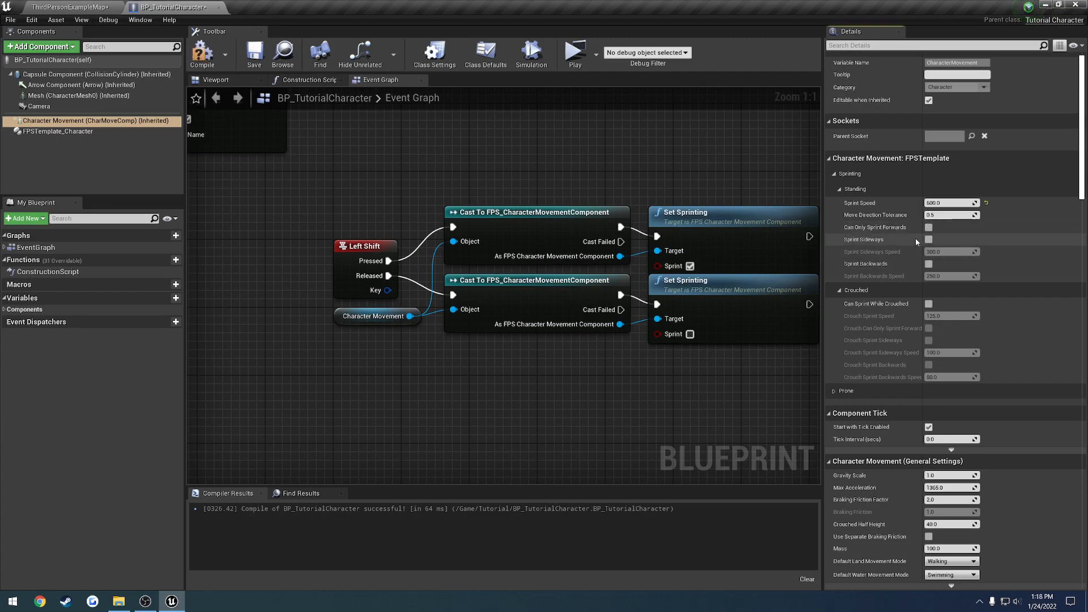
mouse_move(934, 241)
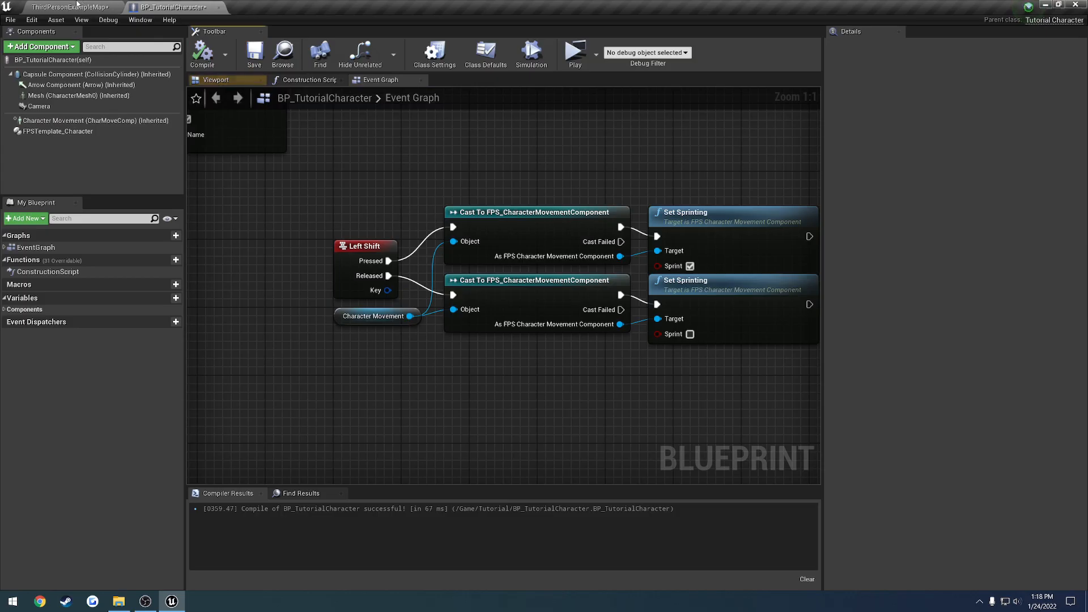
- Enable Sprint Sideways on Character Movement and play-test the level
click(575, 53)
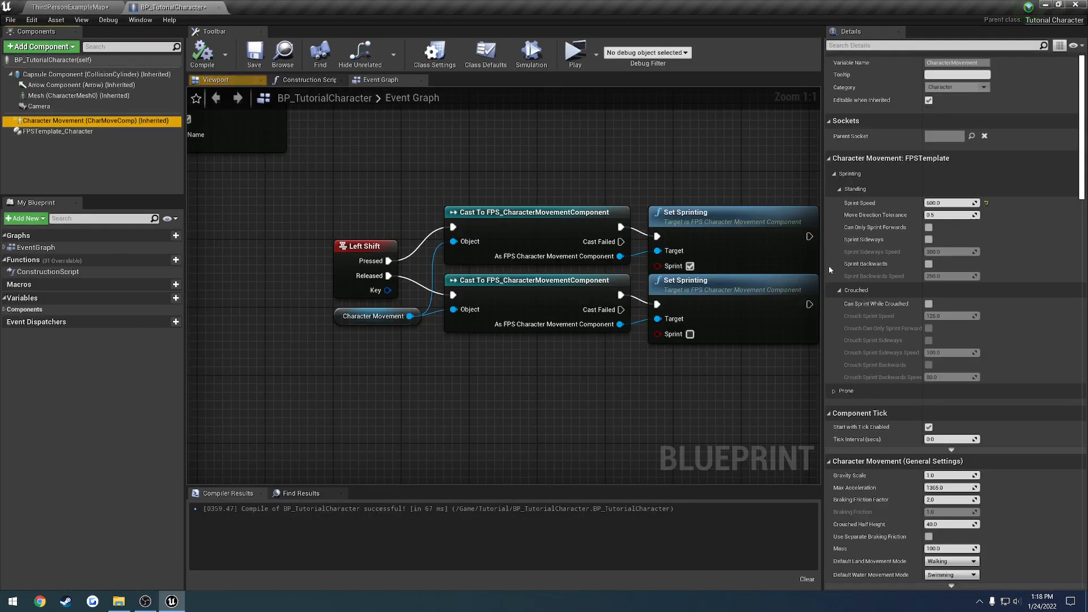
click(928, 239)
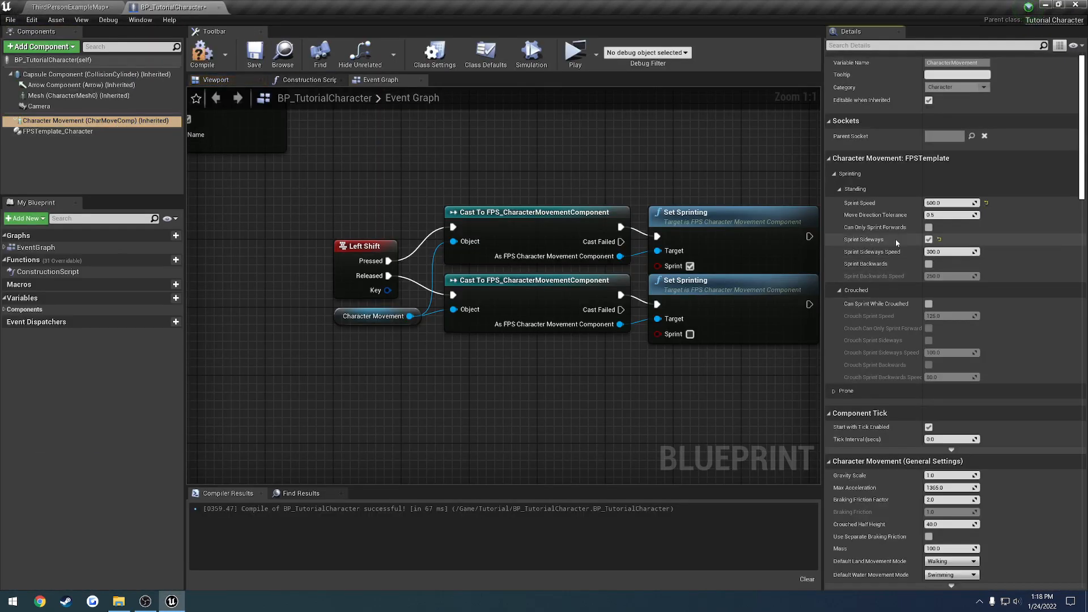
click(67, 7)
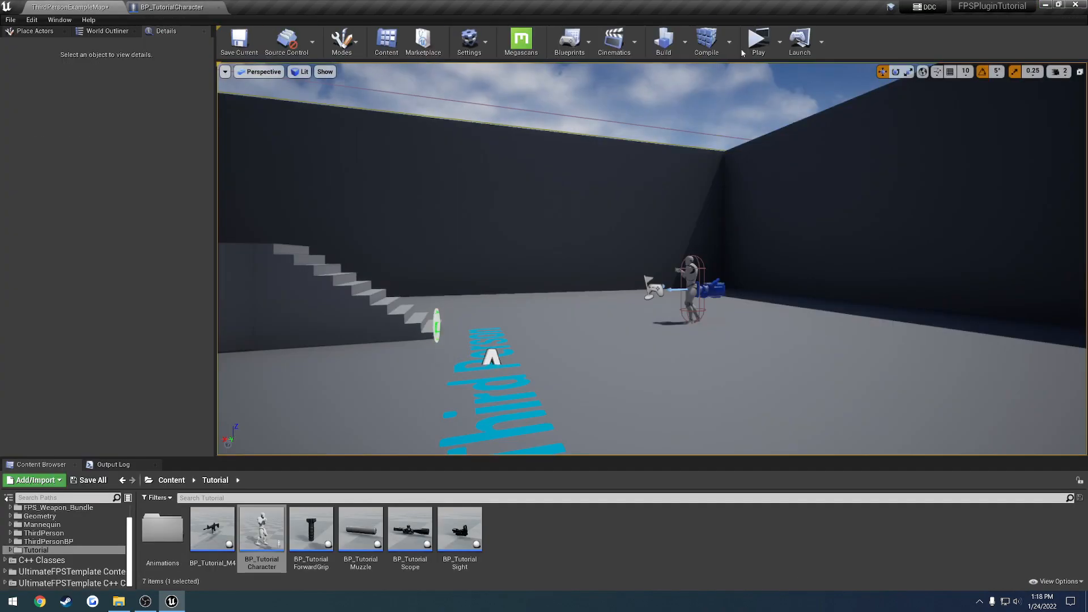
click(757, 40)
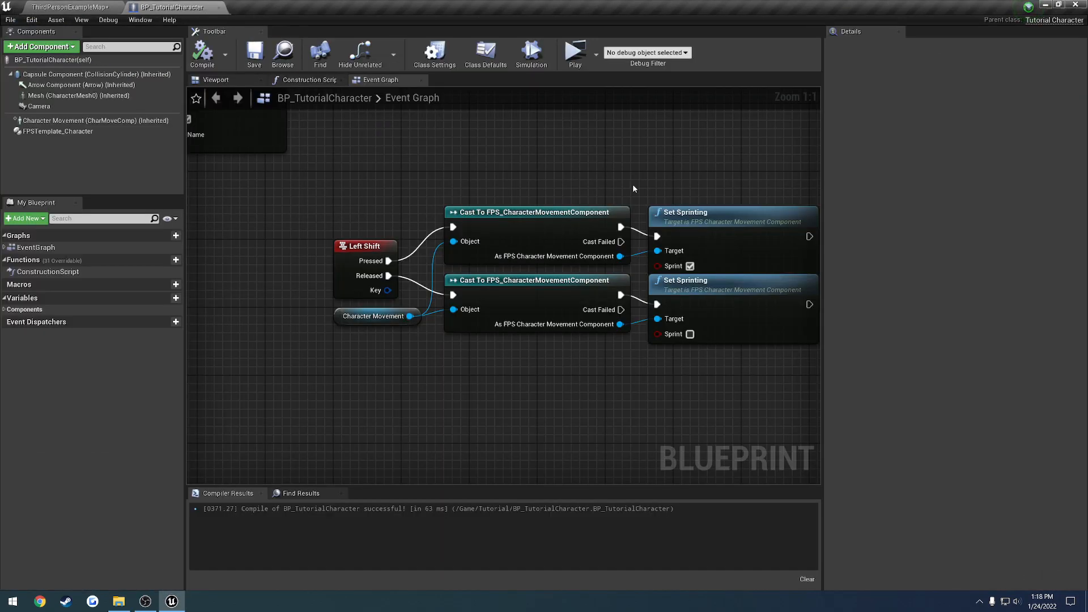
- Reselect Character Movement, recompile and save the character blueprint
click(89, 120)
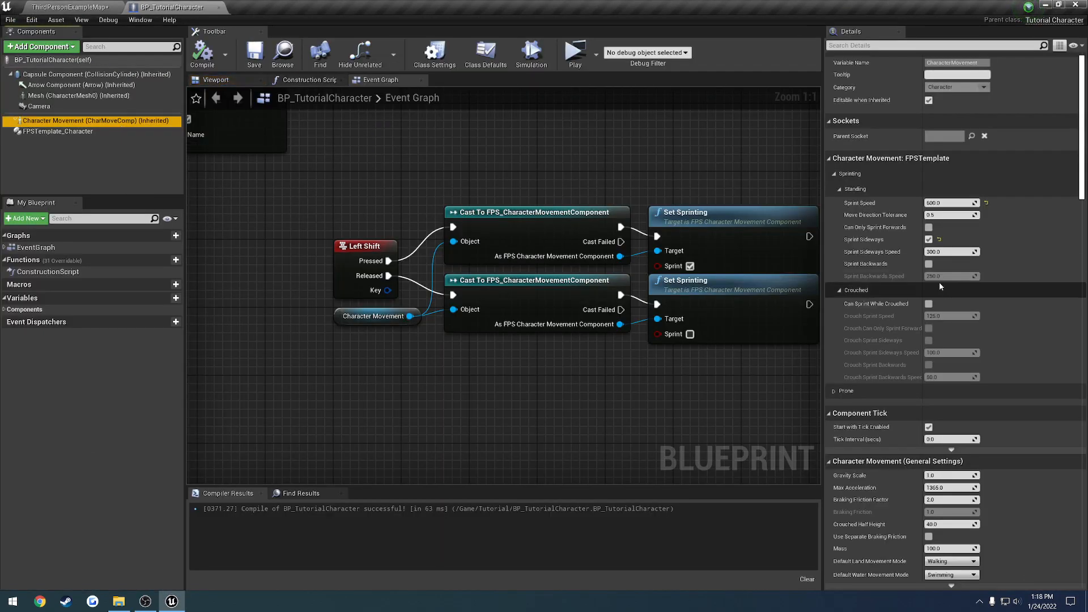
click(254, 54)
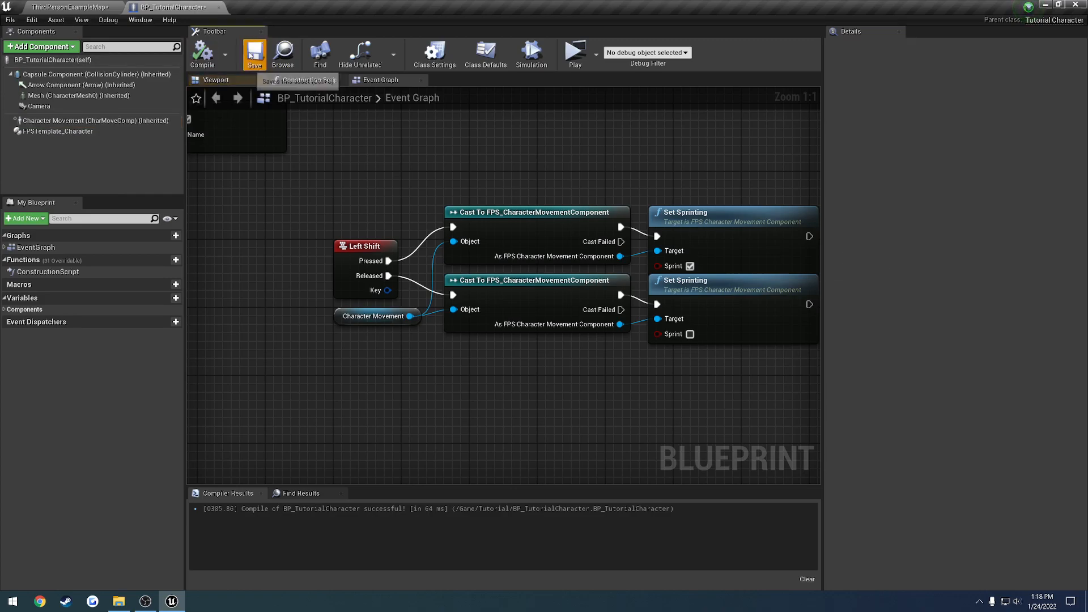
click(572, 53)
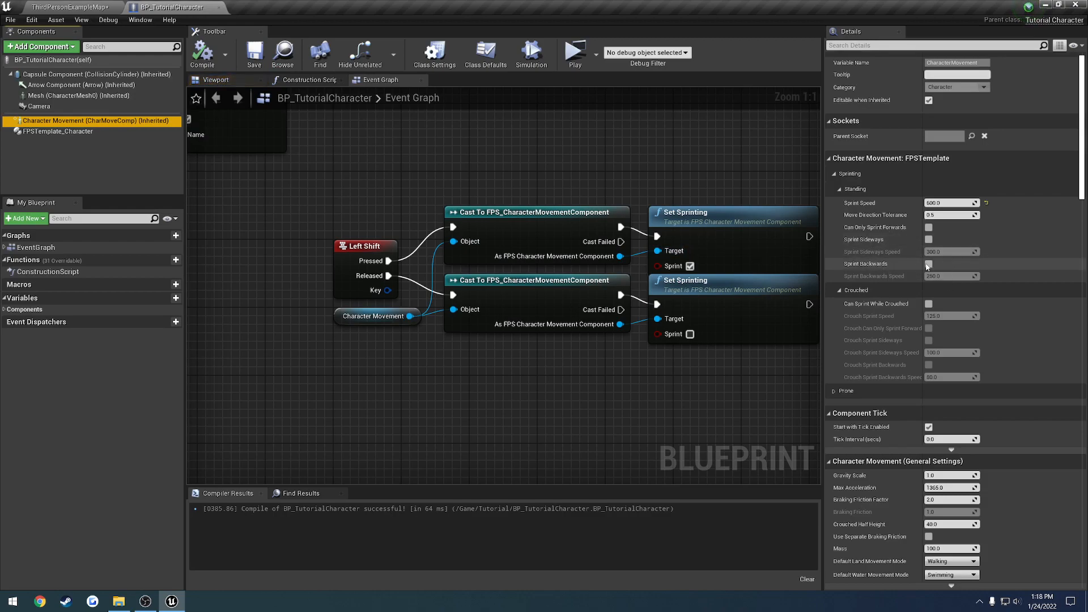
- Play-test the level with sideways sprinting switched off
click(69, 7)
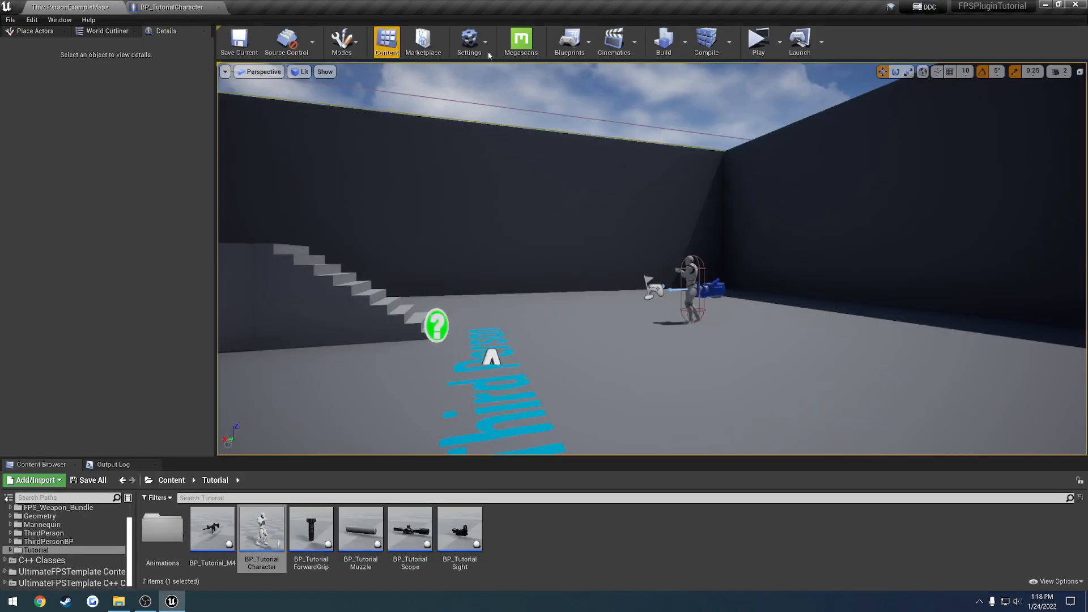
click(758, 40)
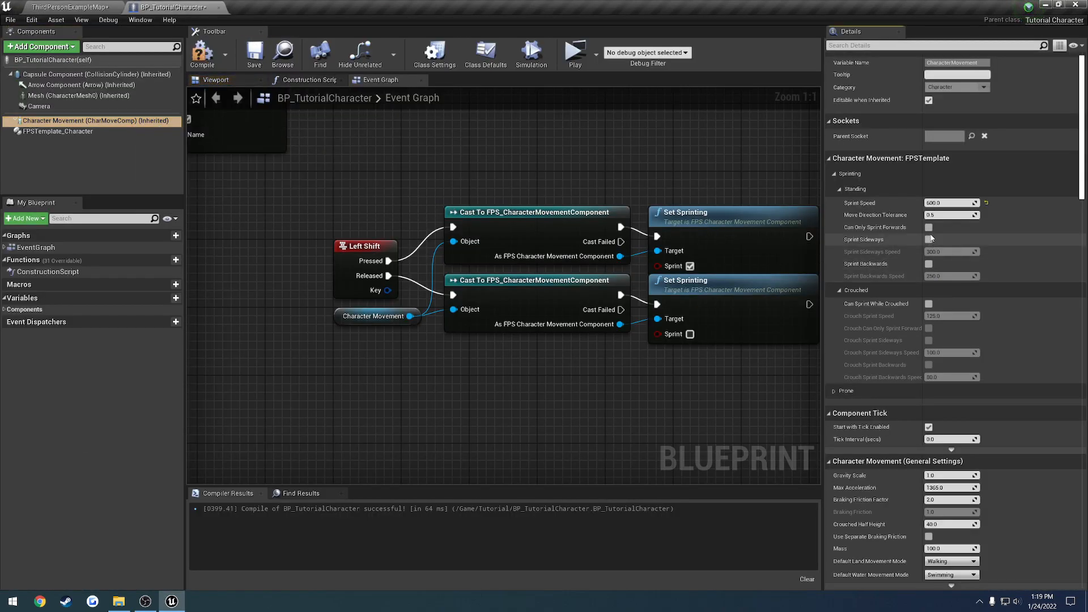
- Turn Sprint Sideways back on, enter 1200.0 for Sprint Sideways Speed, and reselect Character Movement
click(928, 239)
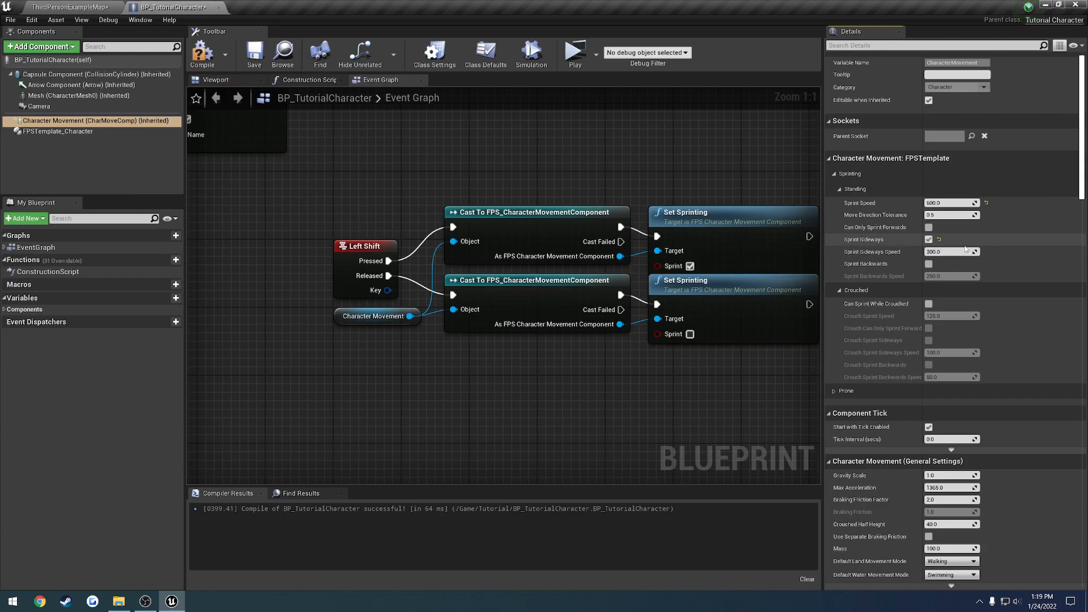
mouse_move(971, 271)
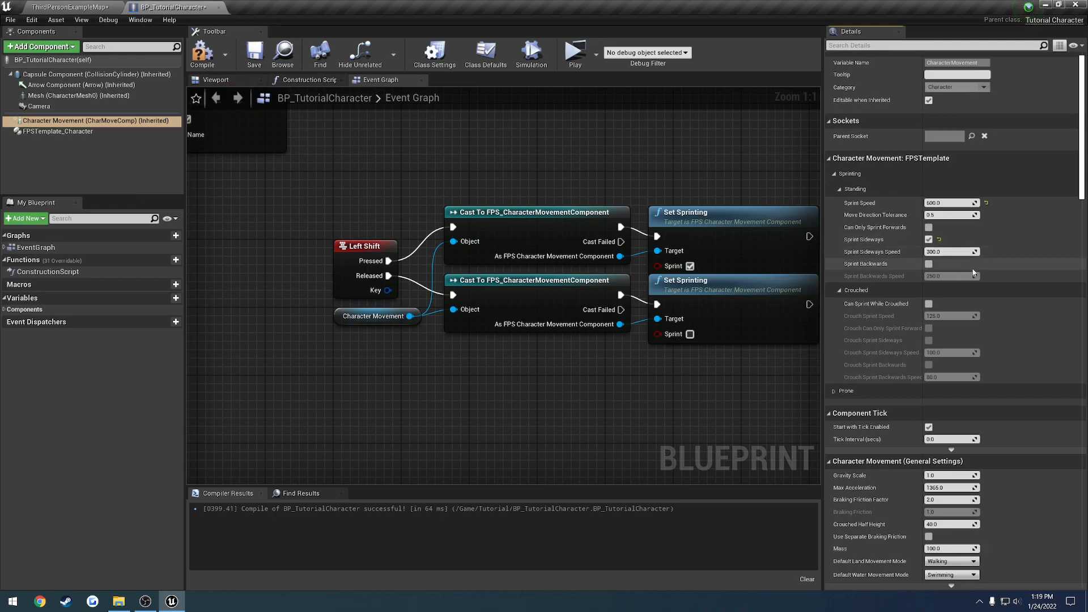
mouse_move(942, 283)
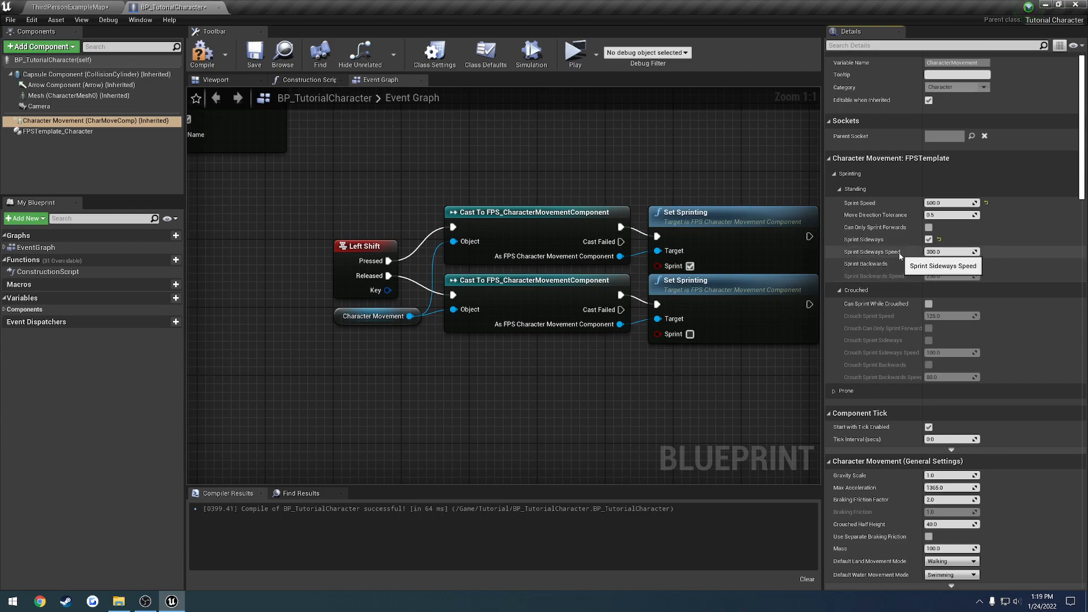
click(951, 251)
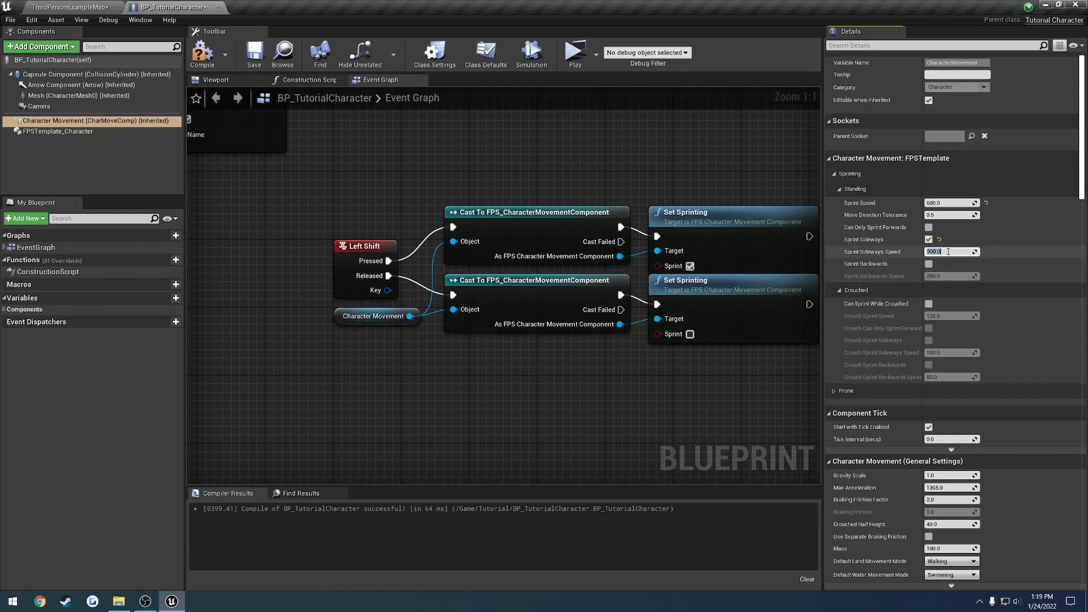
text(1200.0)
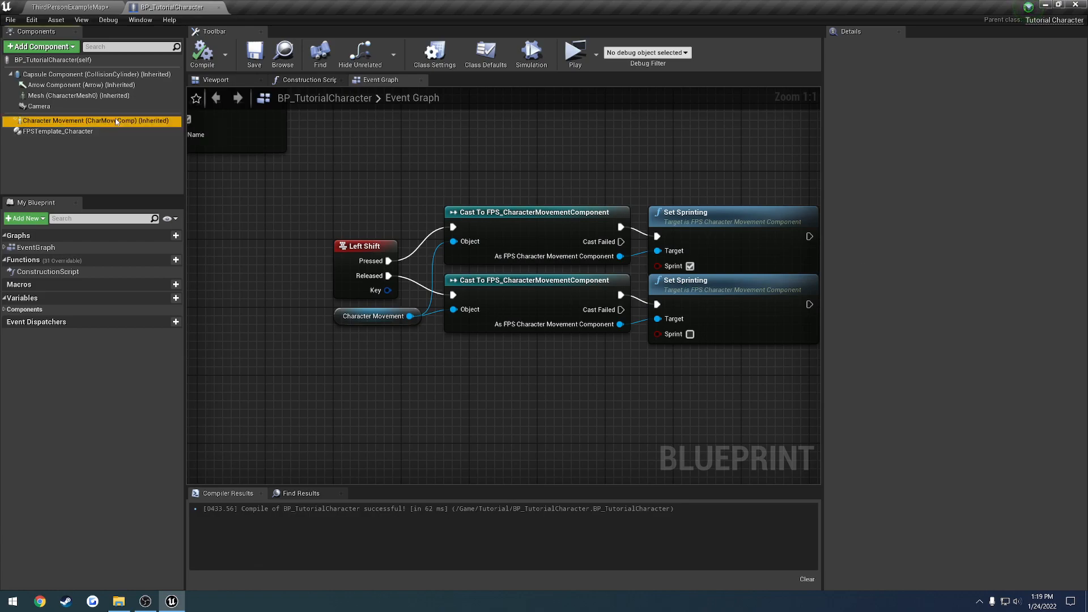
click(91, 120)
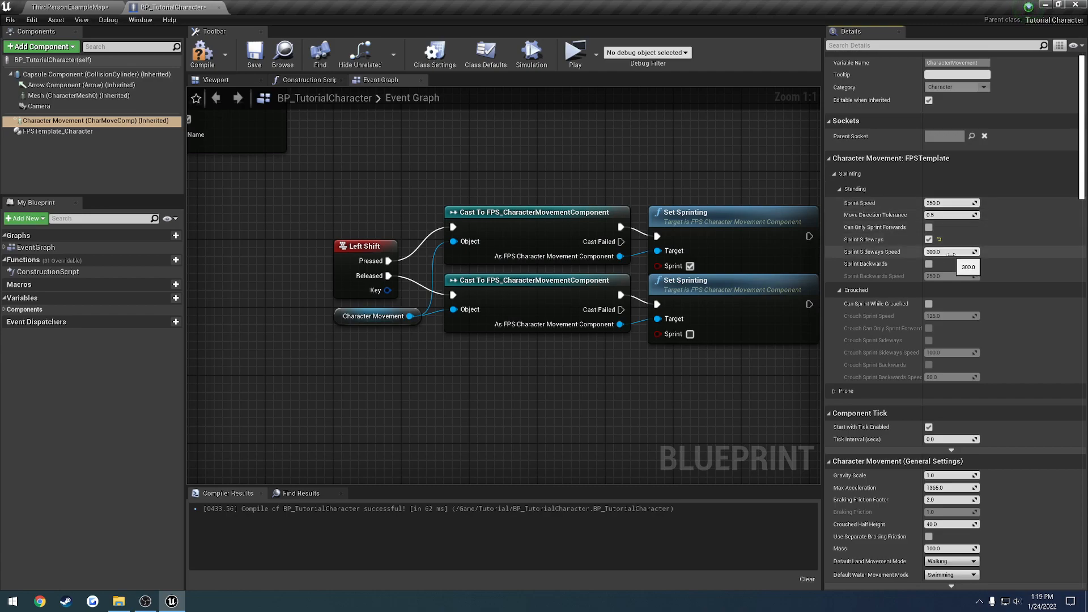
mouse_move(938, 285)
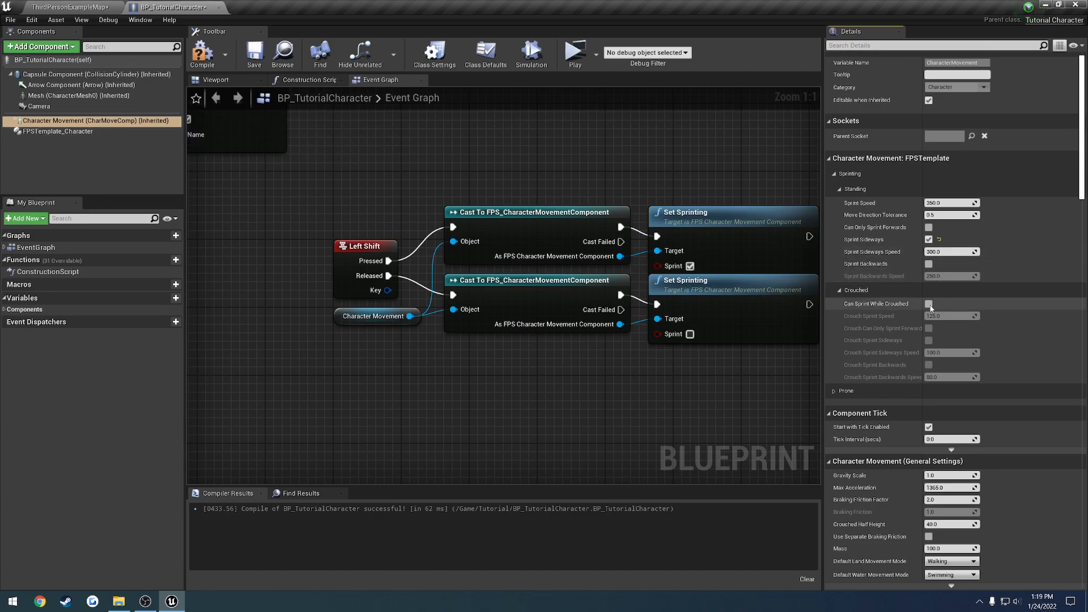
- Toggle Can Sprint While Crouched on then off, then inspect Character Movement and FPSTemplate_Character details
click(928, 304)
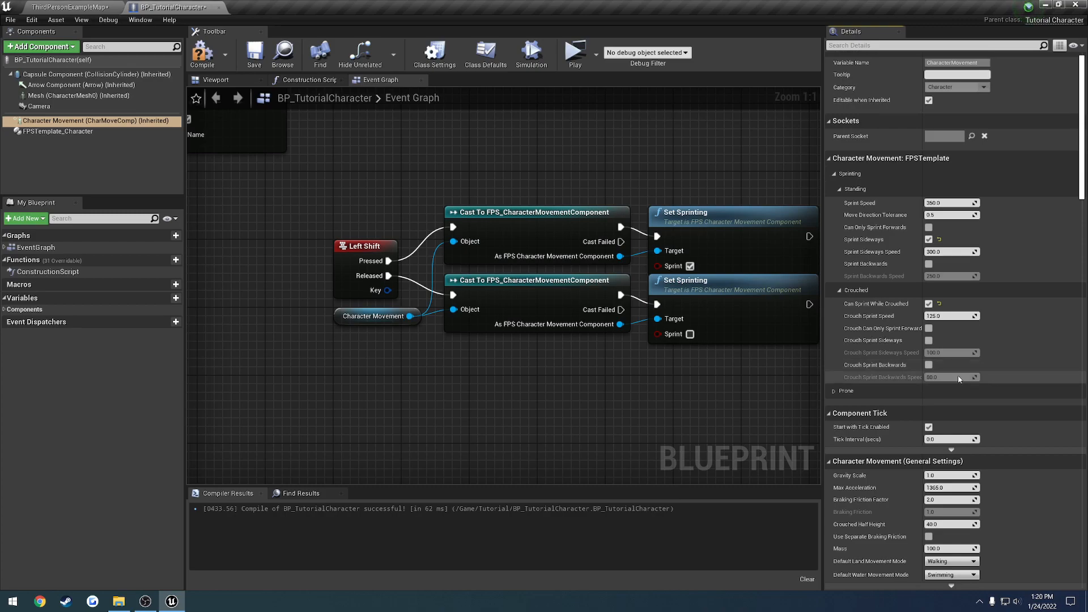
click(928, 304)
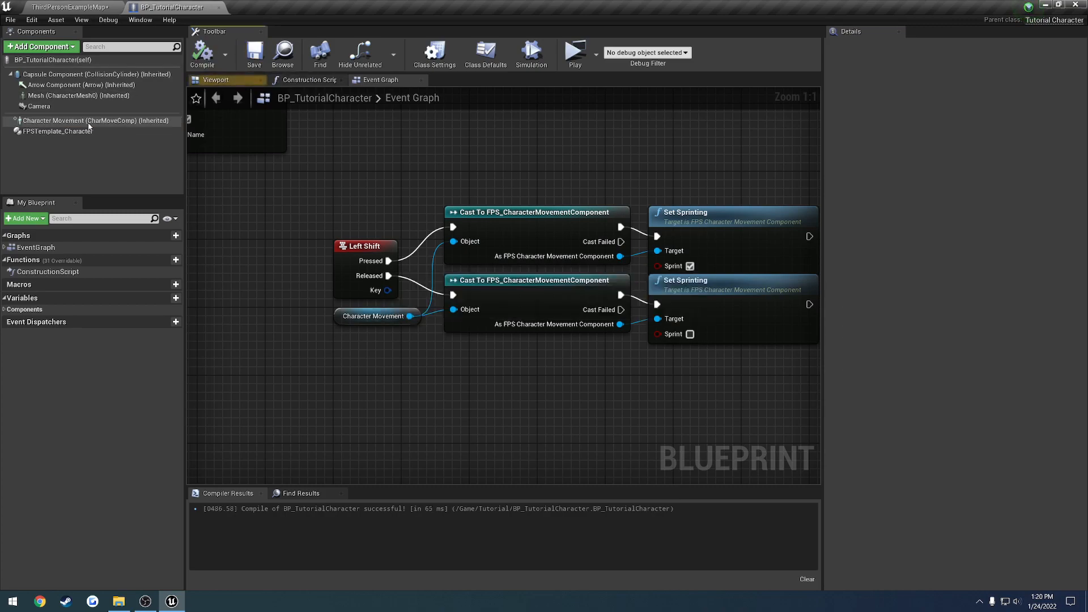
click(83, 121)
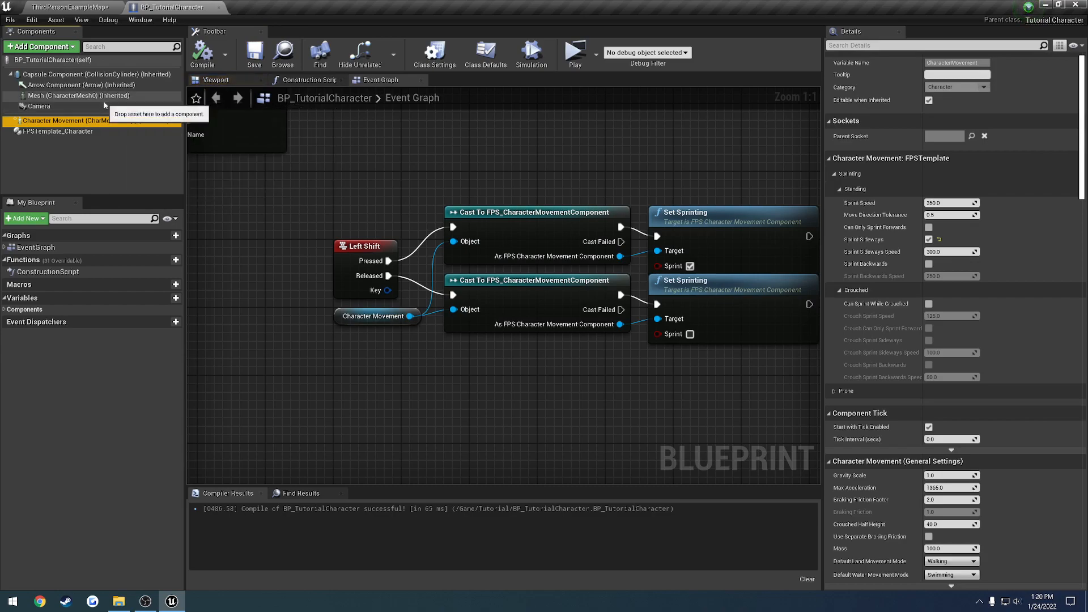
mouse_move(99, 65)
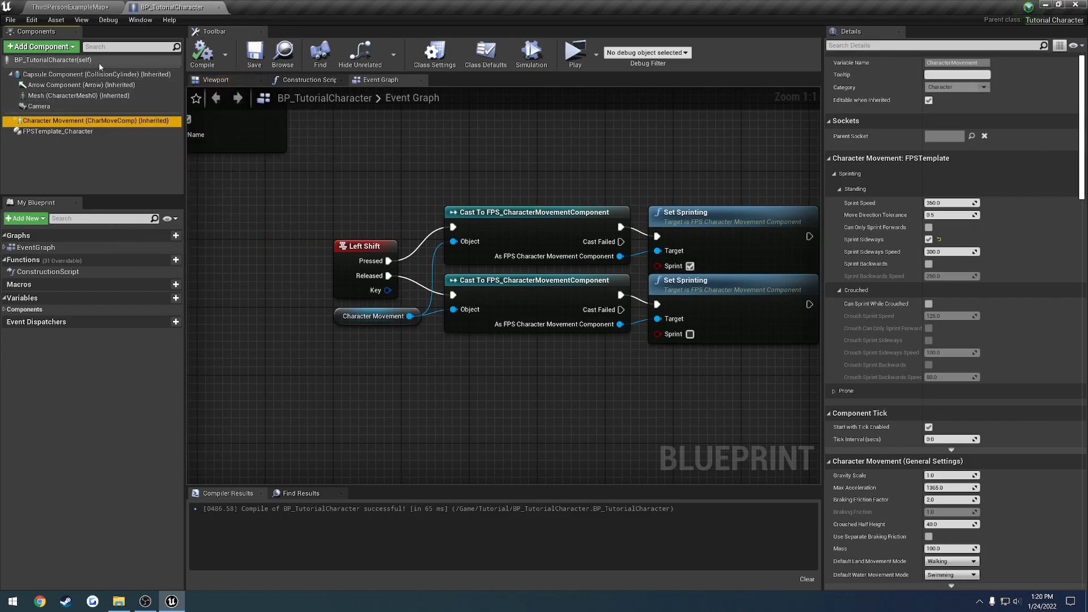
click(57, 132)
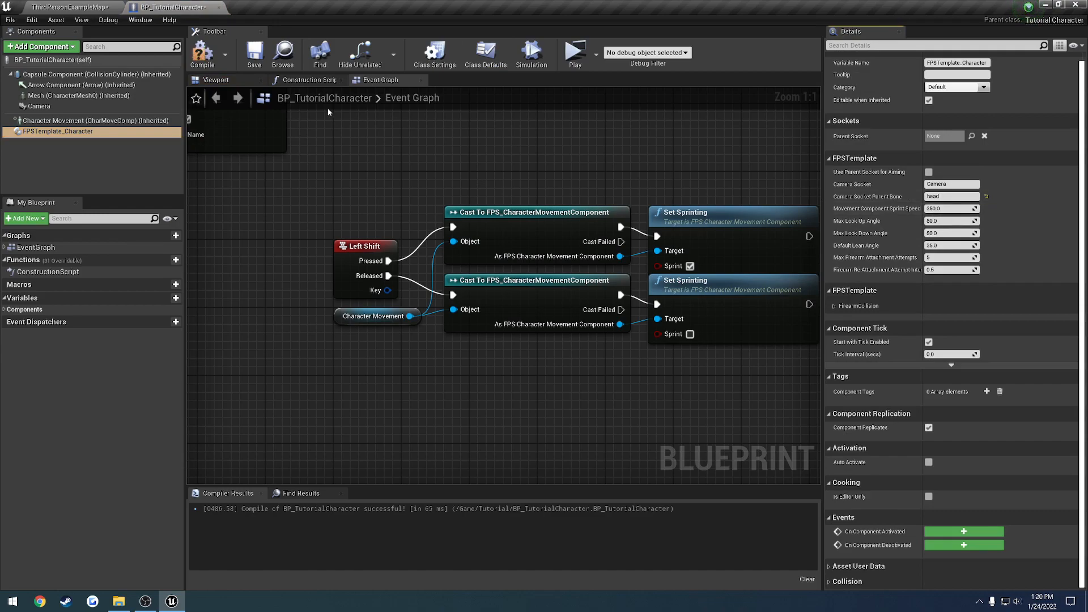
- Select FPSTemplate_Character to check its Movement Component sprint speed before recompiling
click(90, 120)
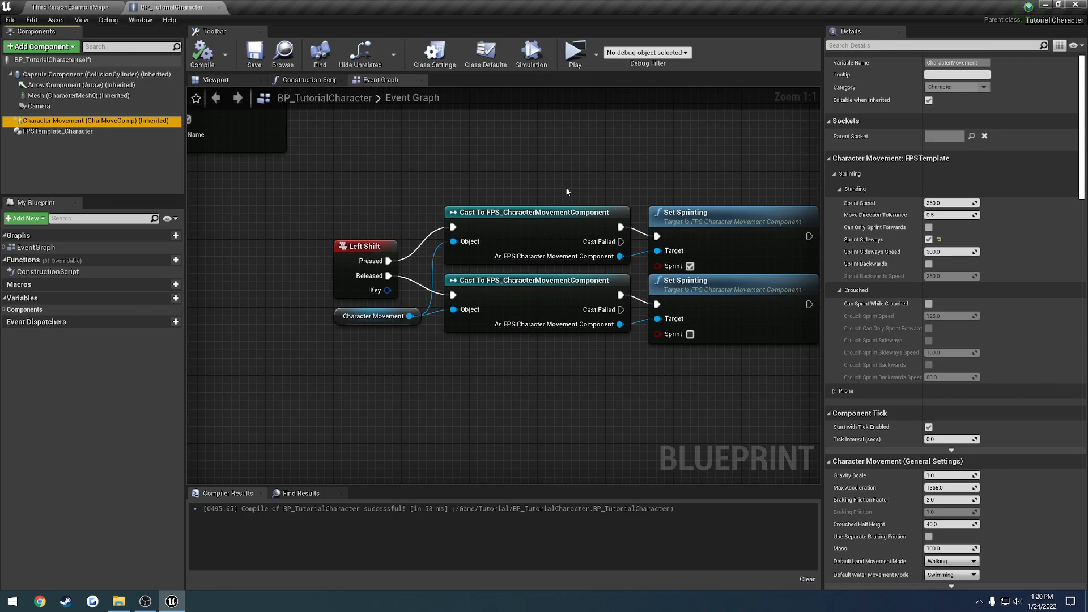
mouse_move(684, 165)
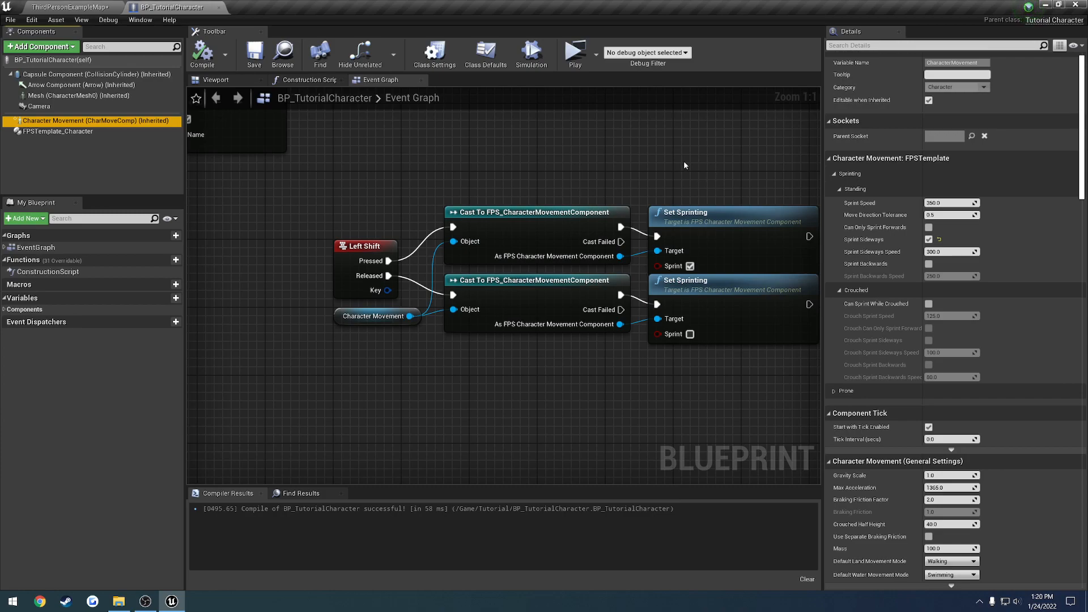
mouse_move(546, 167)
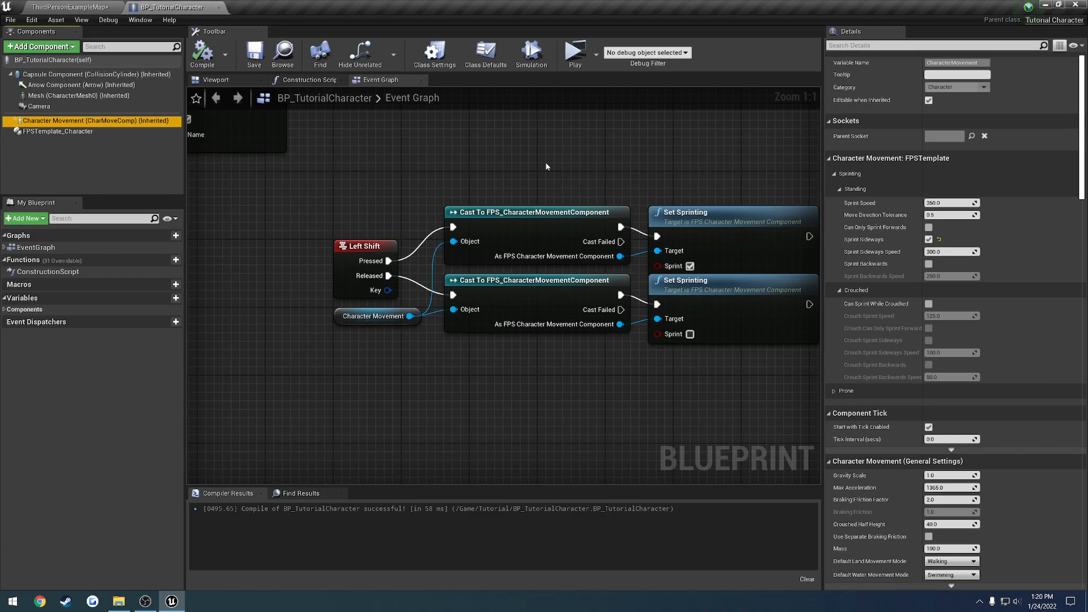
mouse_move(335, 133)
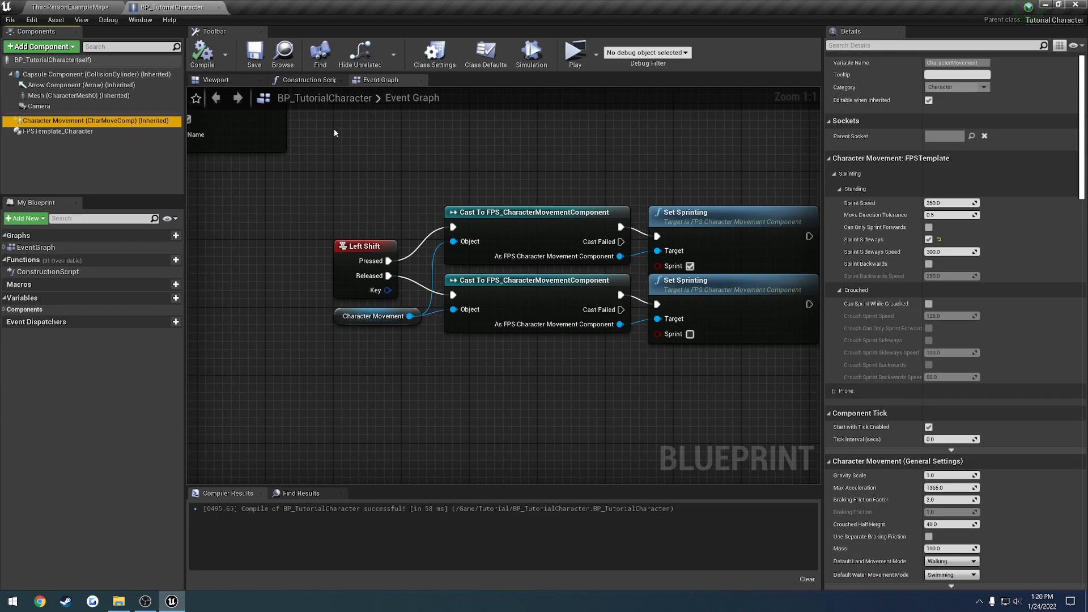
mouse_move(503, 158)
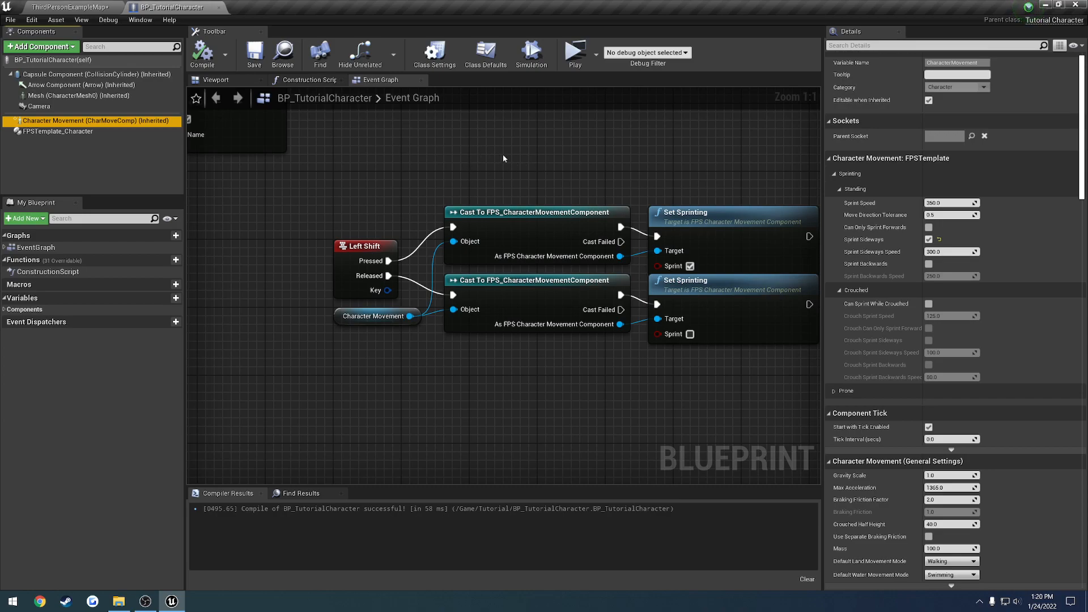
mouse_move(531, 167)
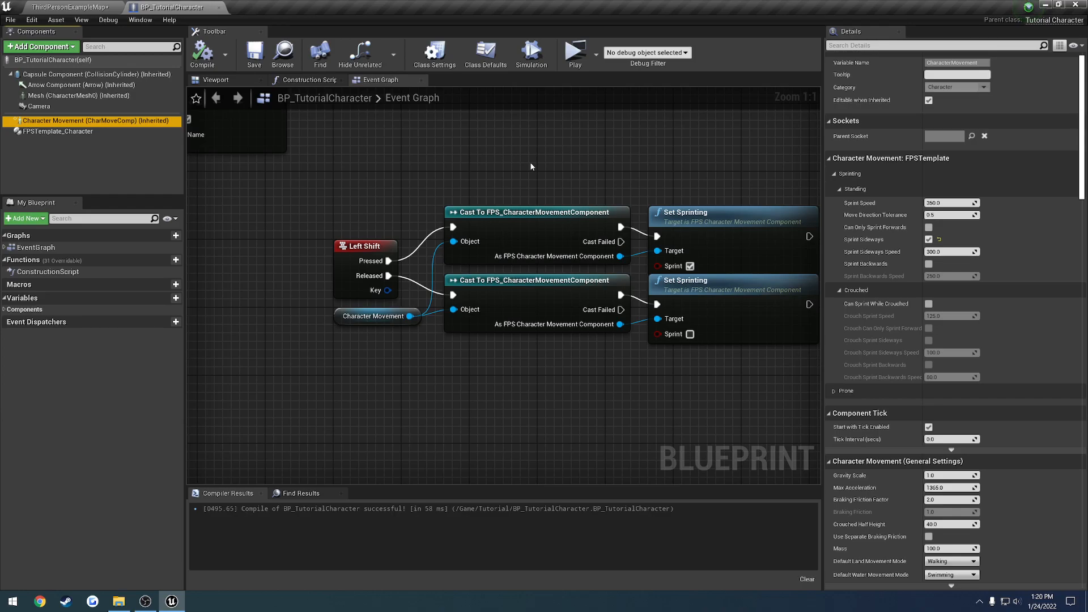